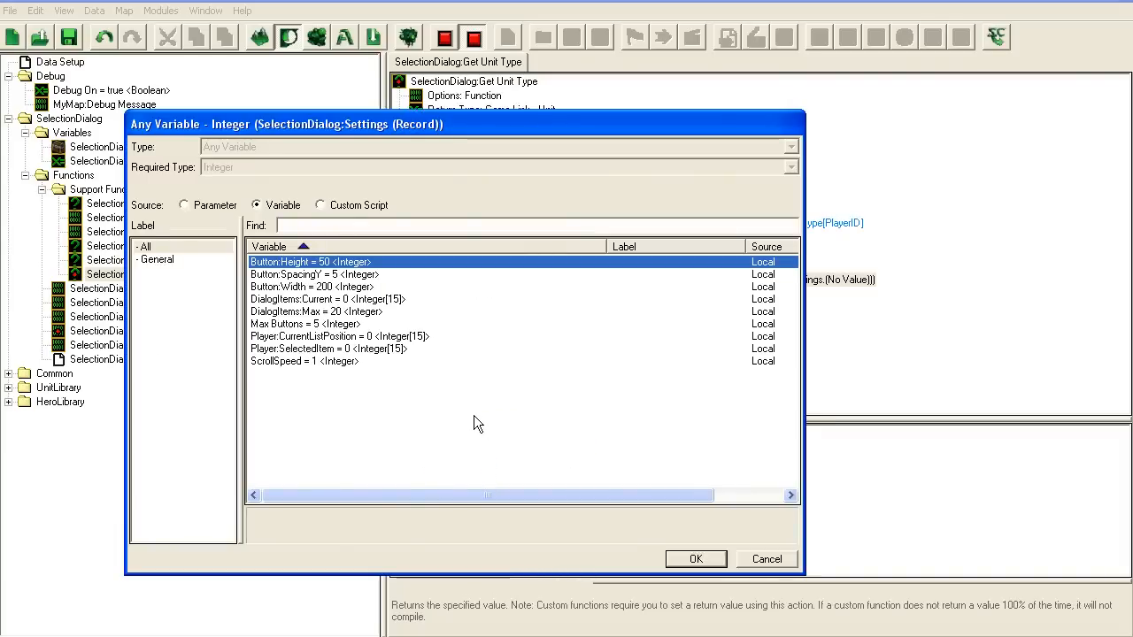
mouse_move(430, 414)
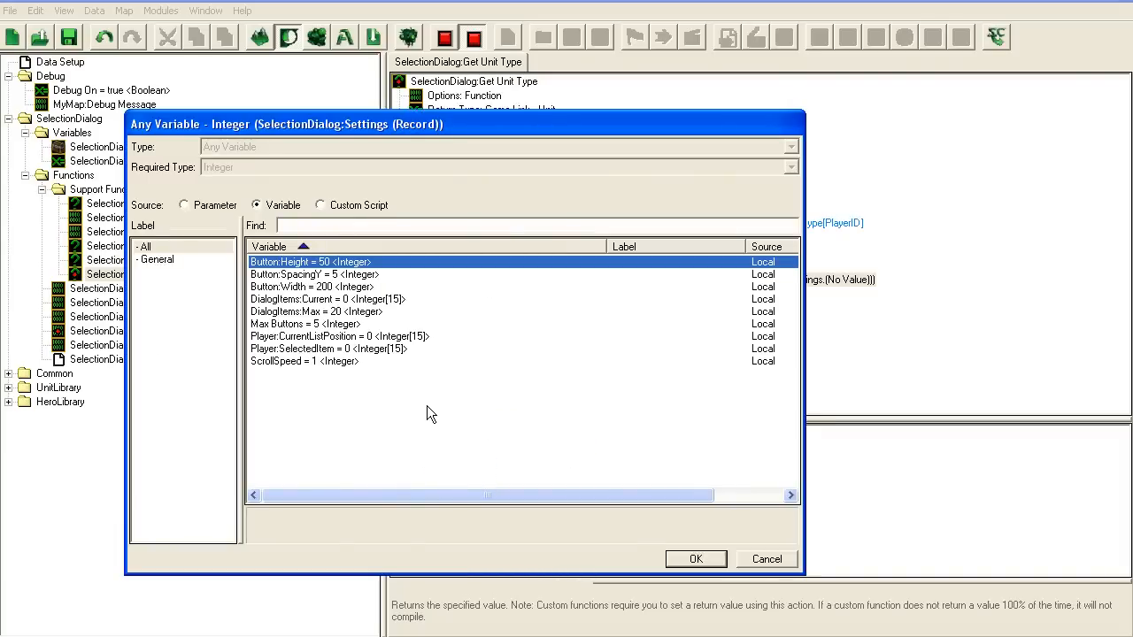
mouse_move(403, 376)
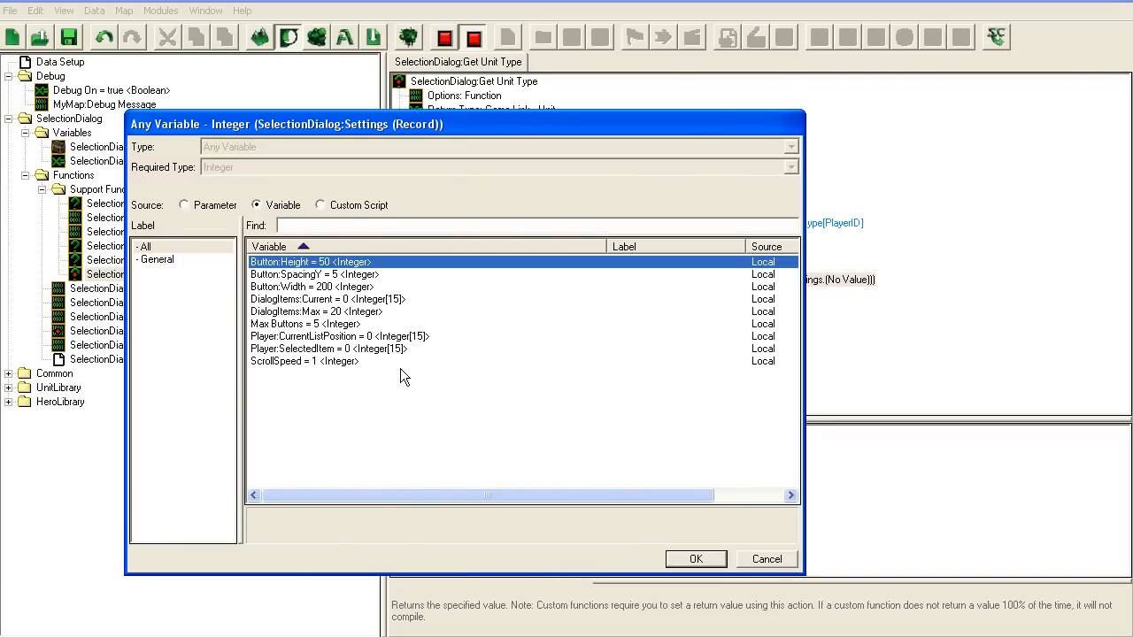
mouse_move(419, 361)
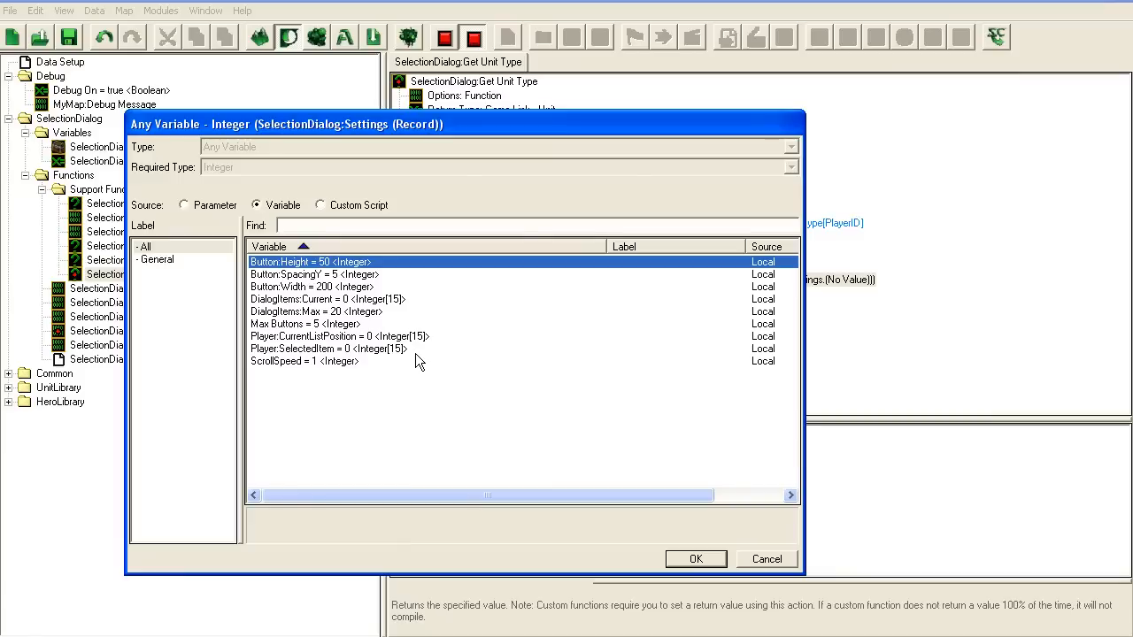
Set the hero case's lookup argument to the List Position parameter
click(695, 558)
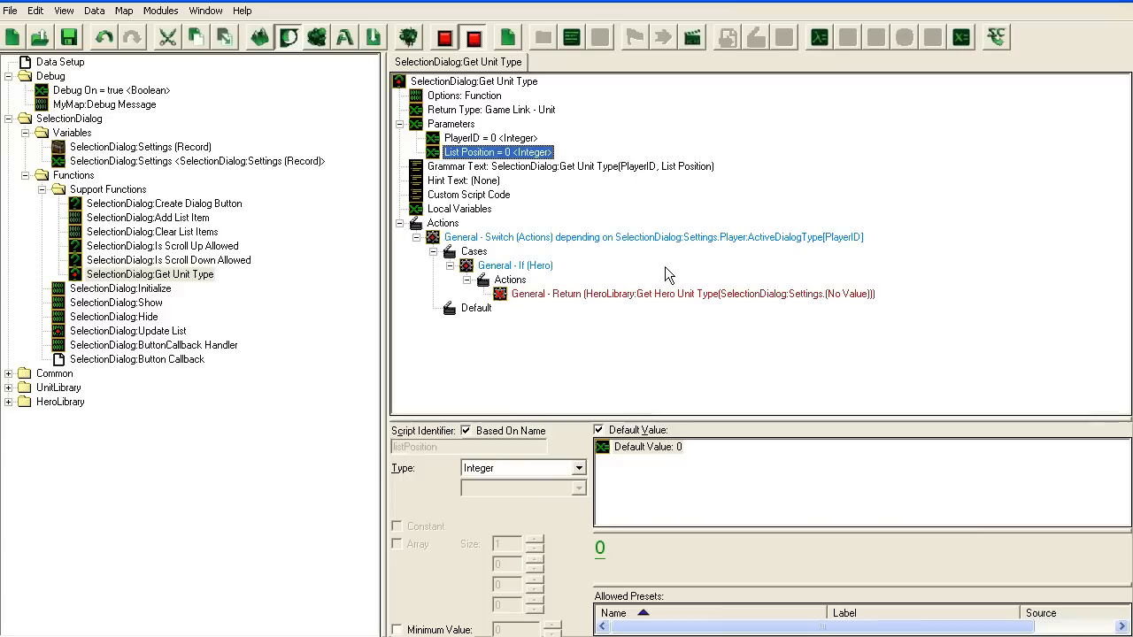
double_click(497, 152)
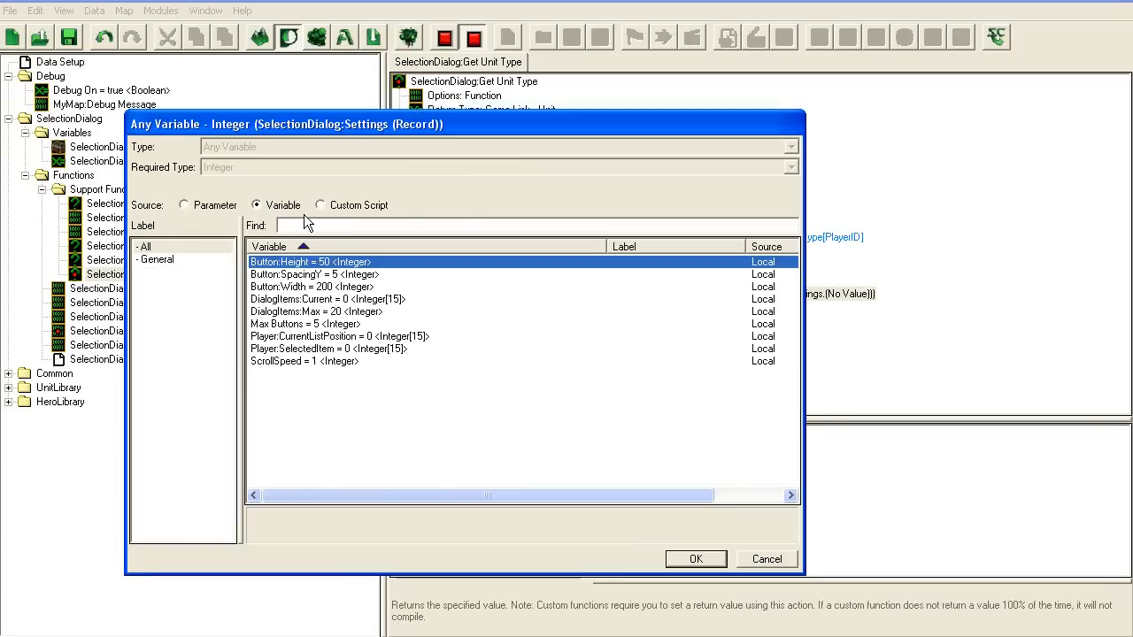
click(184, 204)
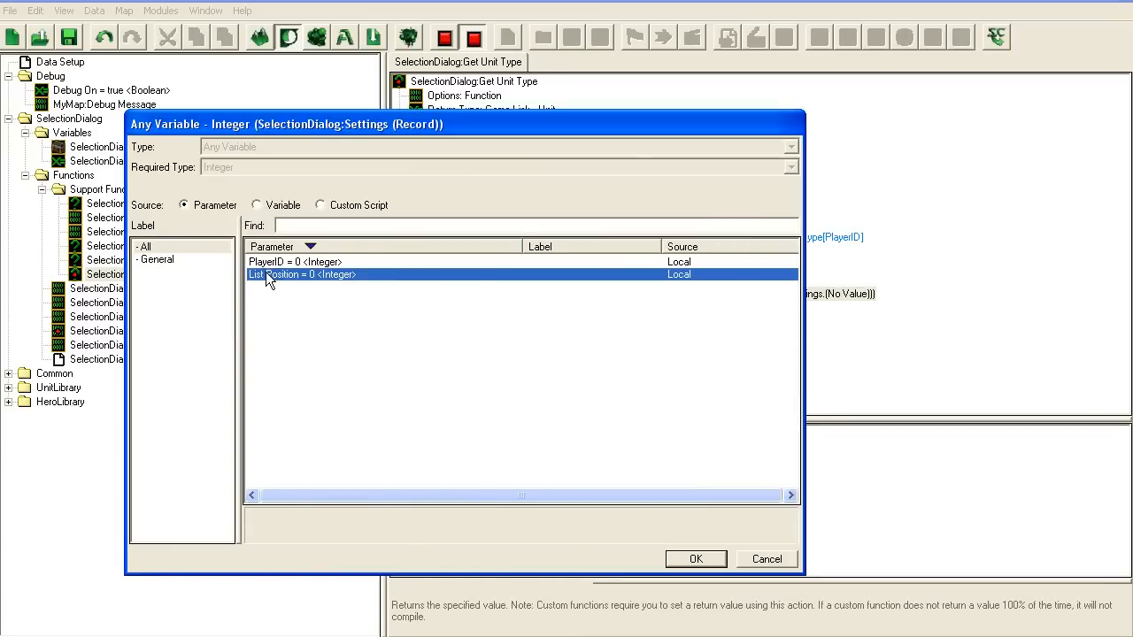
click(696, 559)
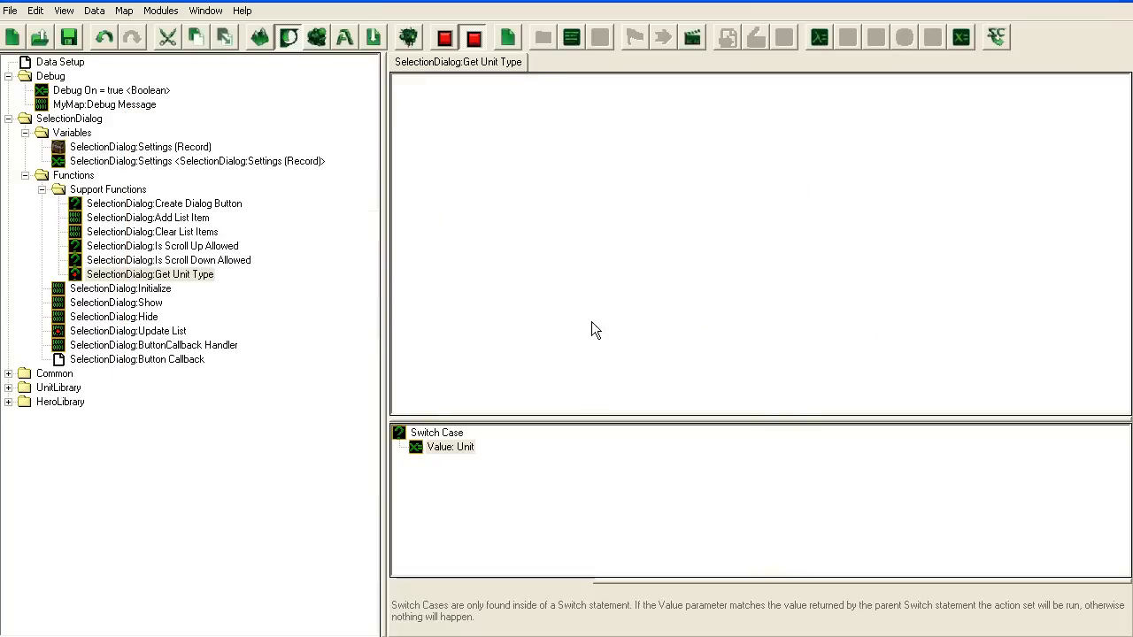
Make the Unit case return UnitLibrary:Get Unit Unit Type with HeroID set to List Position
double_click(451, 447)
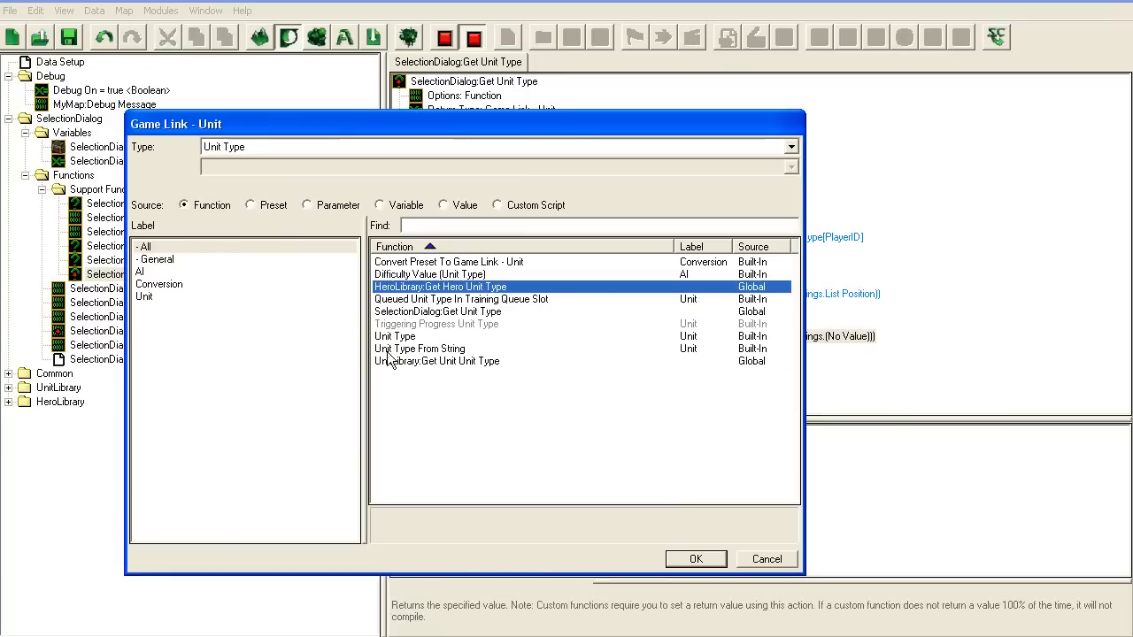
mouse_move(500, 345)
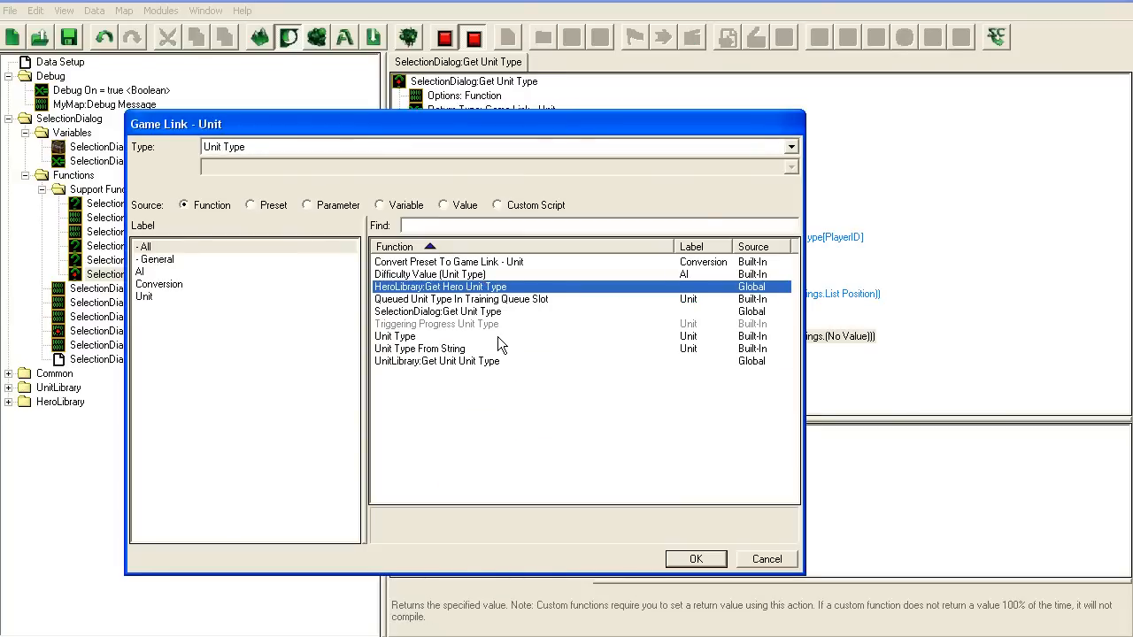
click(695, 558)
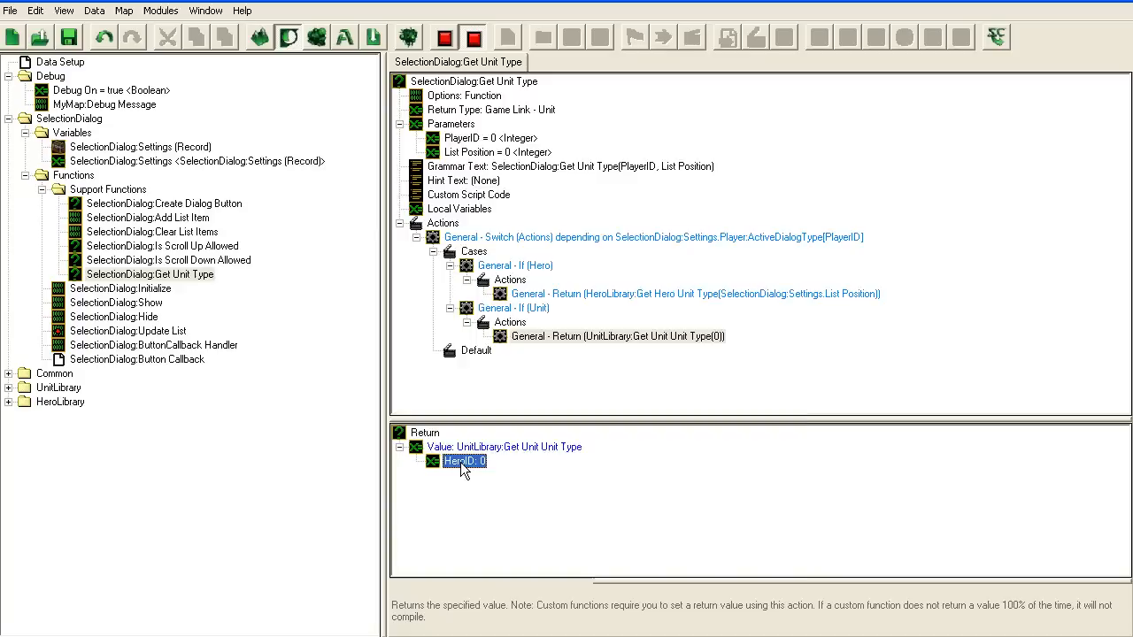
double_click(464, 461)
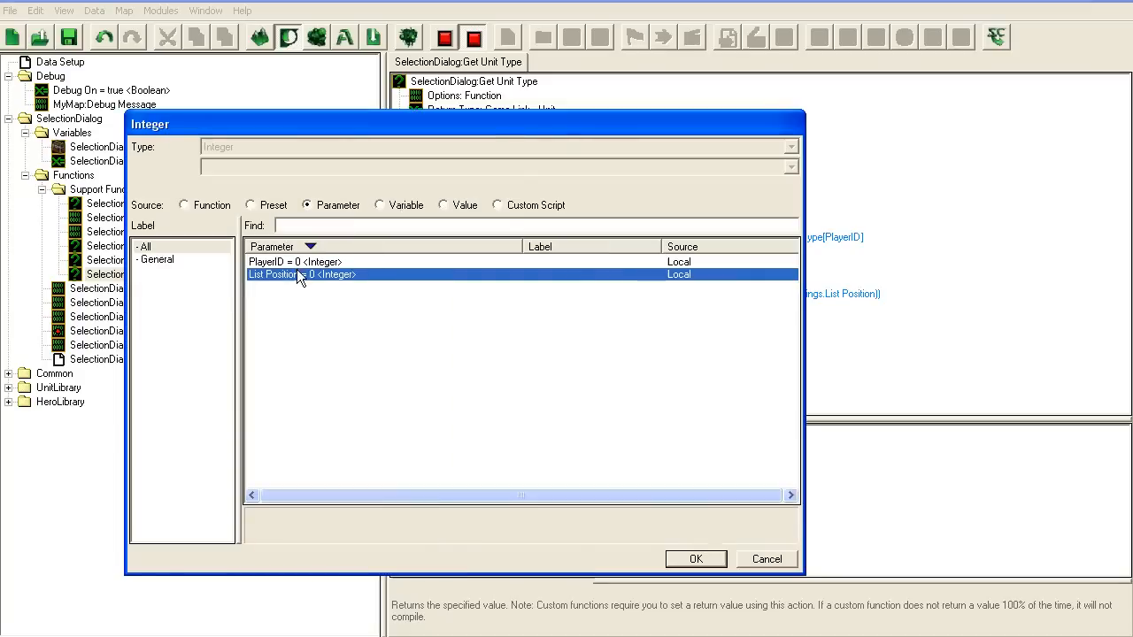
click(696, 558)
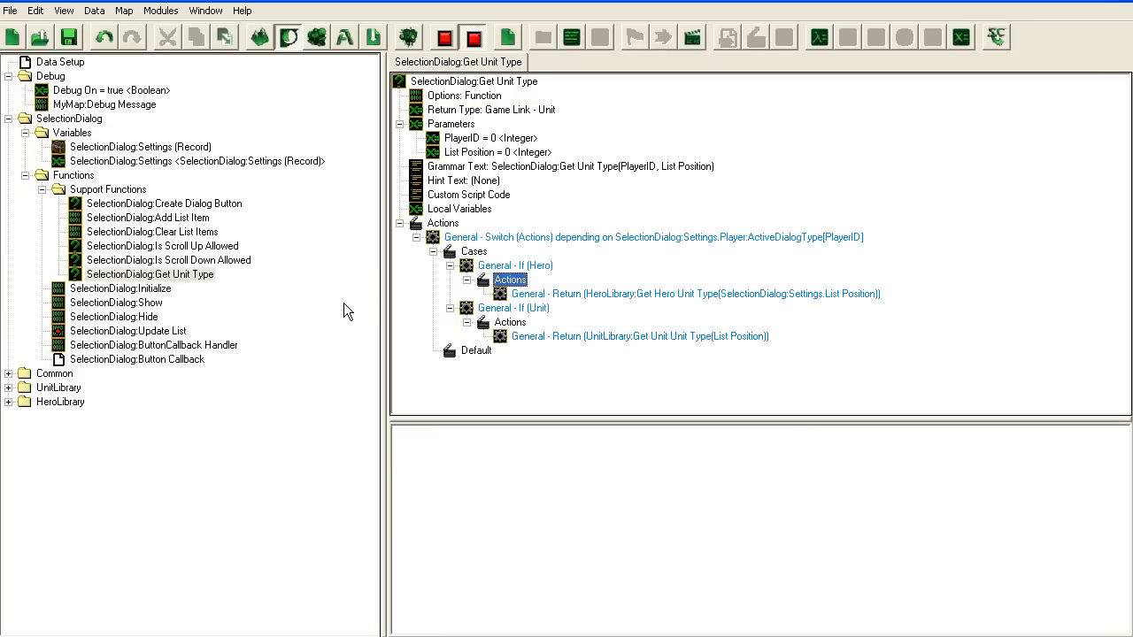
mouse_move(204, 317)
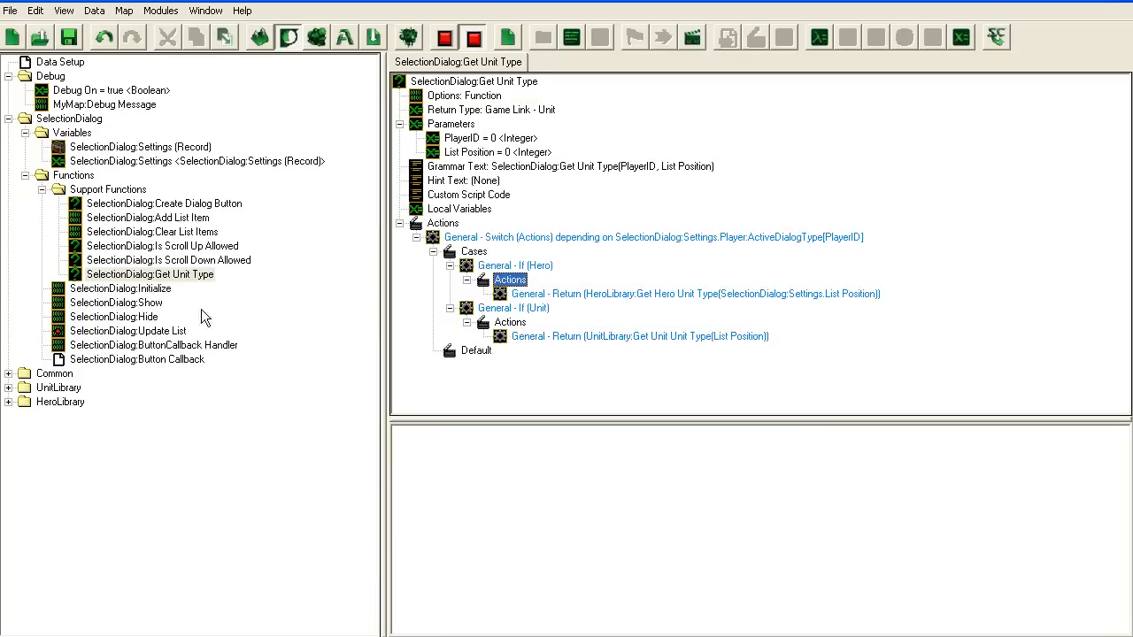
In Update List, set Create Units Type to Get Unit Type(PlayerID, CurrentPosition)
click(127, 330)
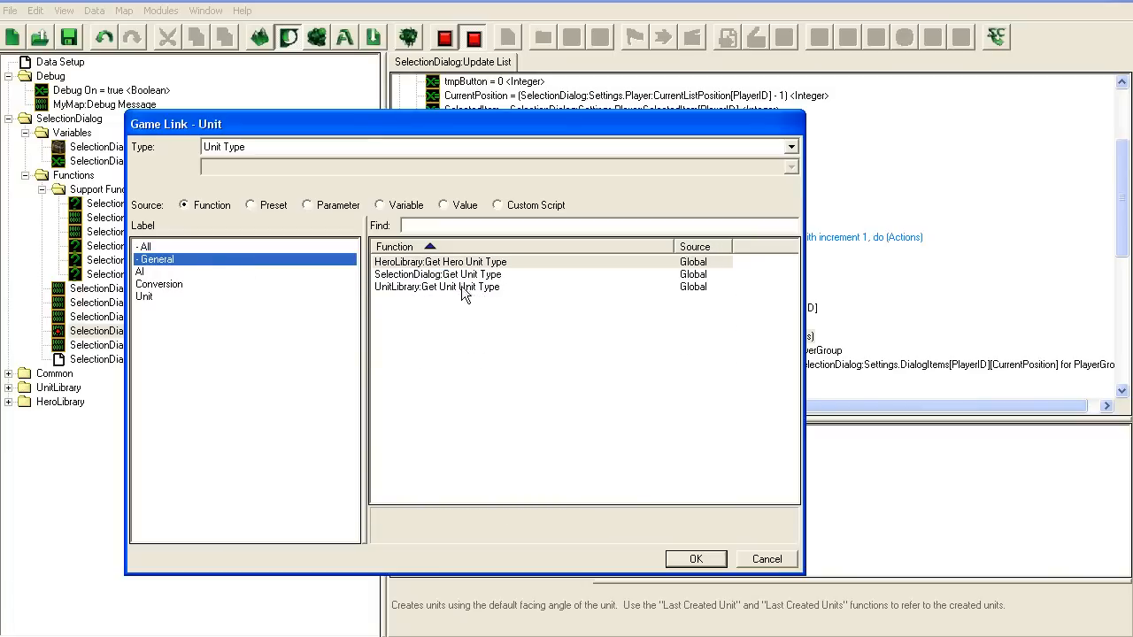
click(696, 559)
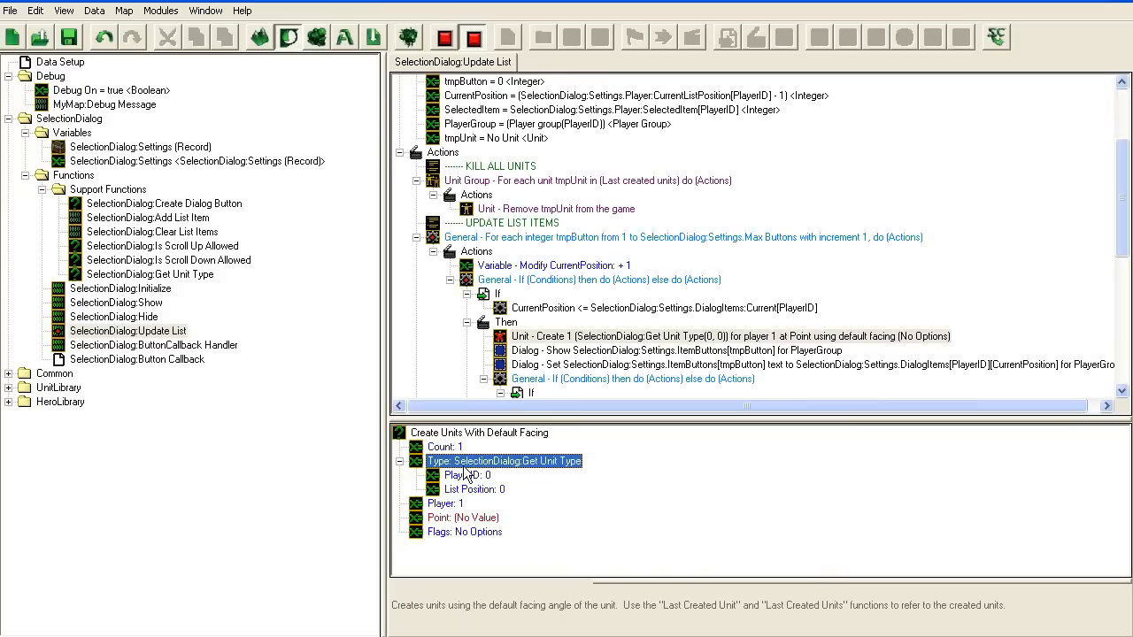
double_click(460, 475)
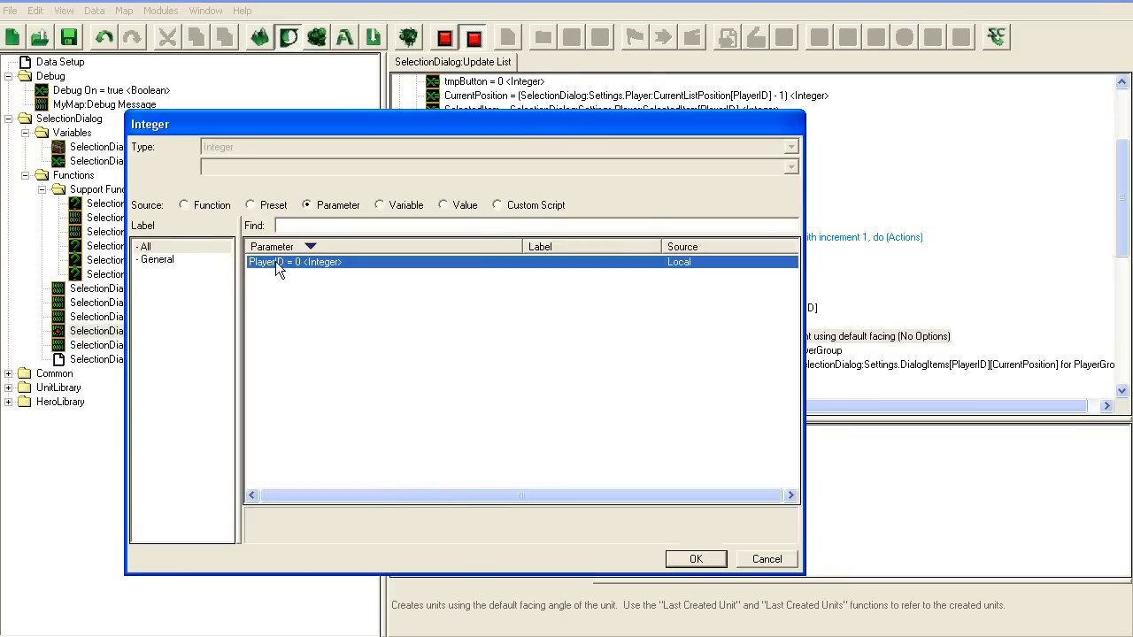
click(696, 559)
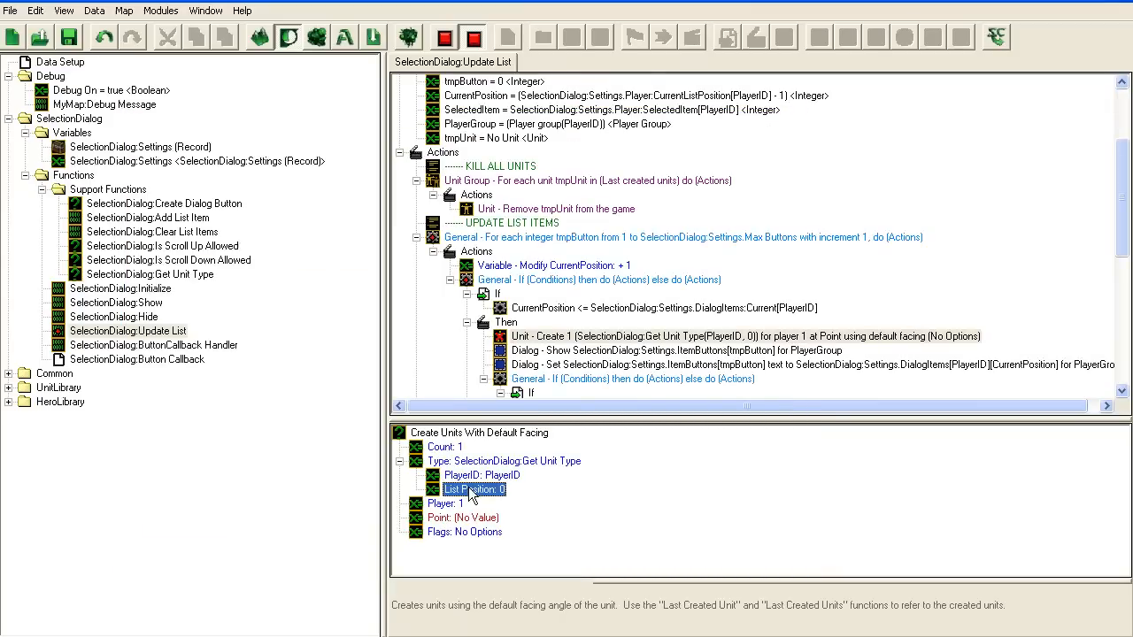
double_click(473, 489)
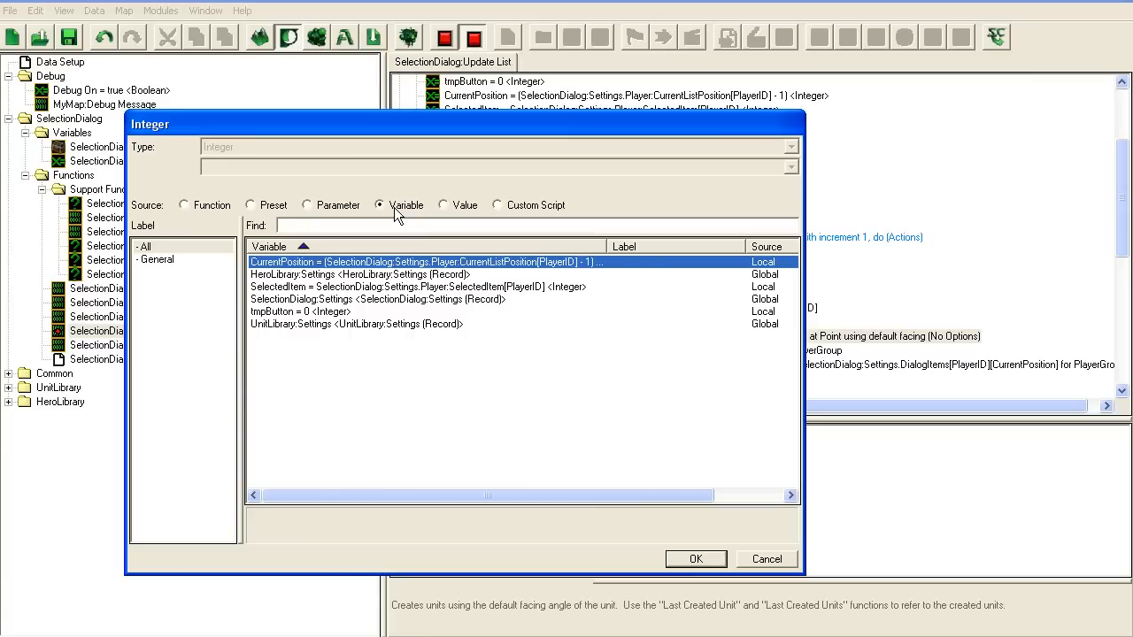
mouse_move(318, 319)
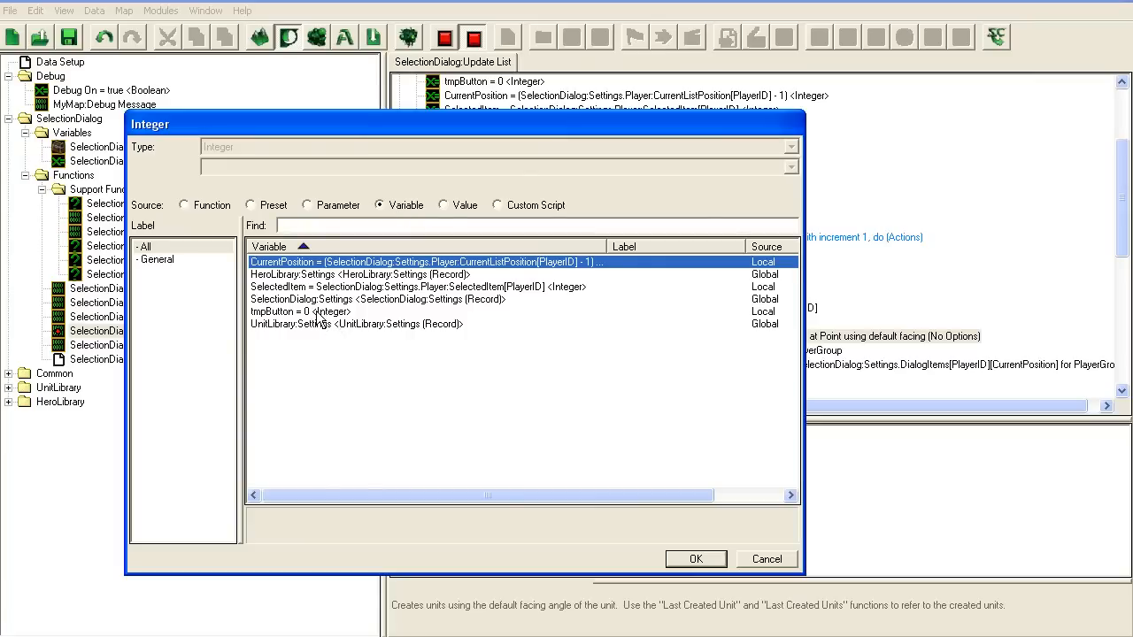
click(696, 558)
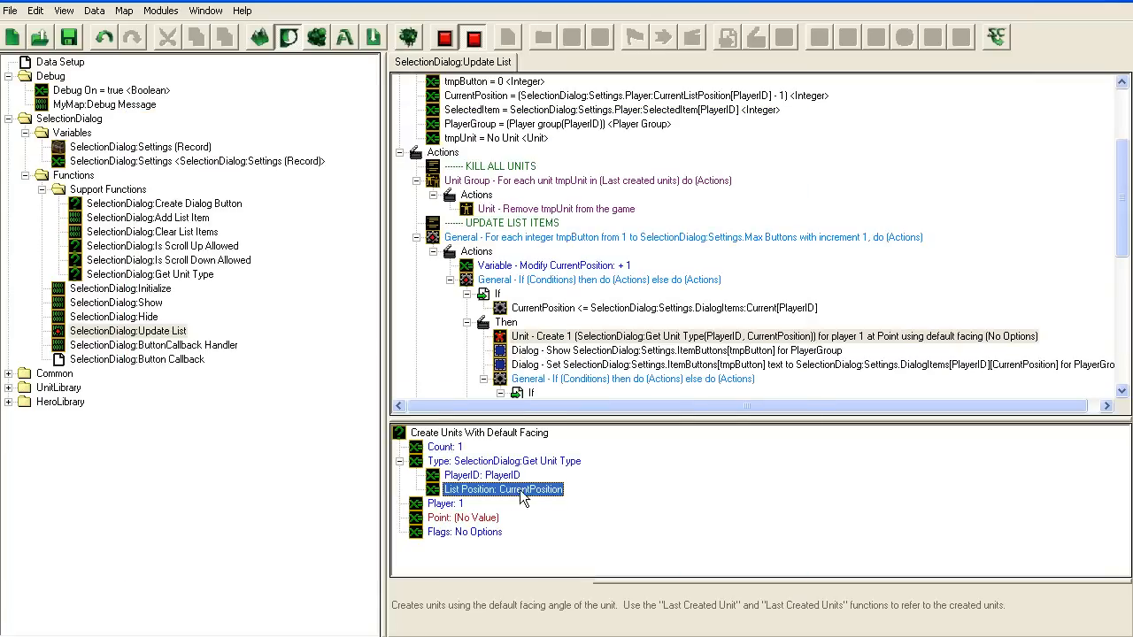
Set the created units' owning player to 0
double_click(502, 489)
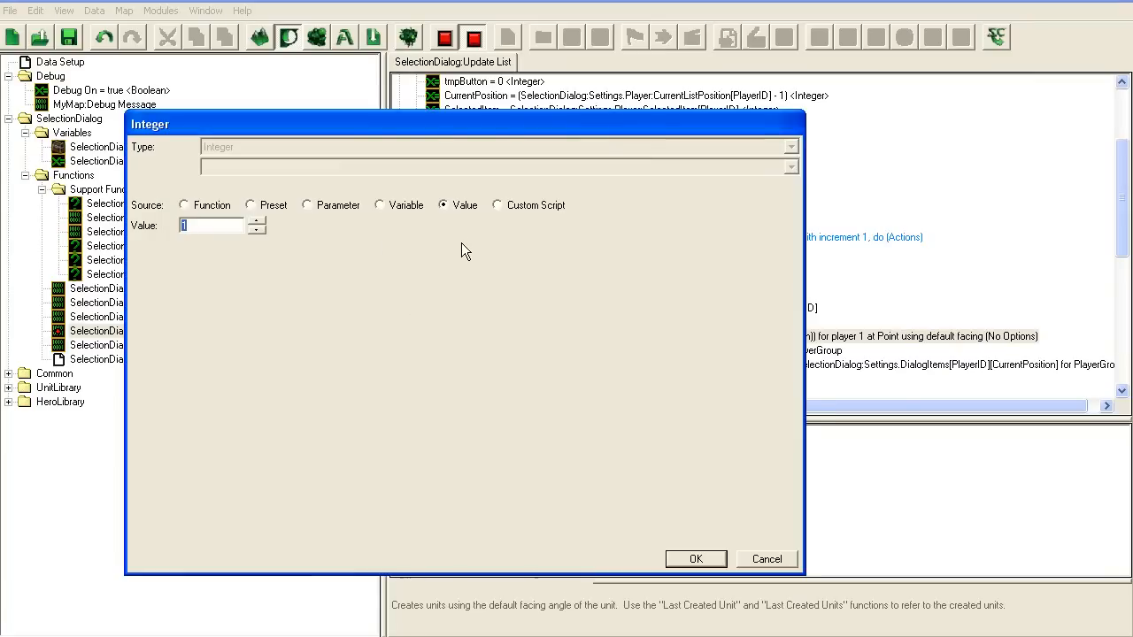
click(695, 558)
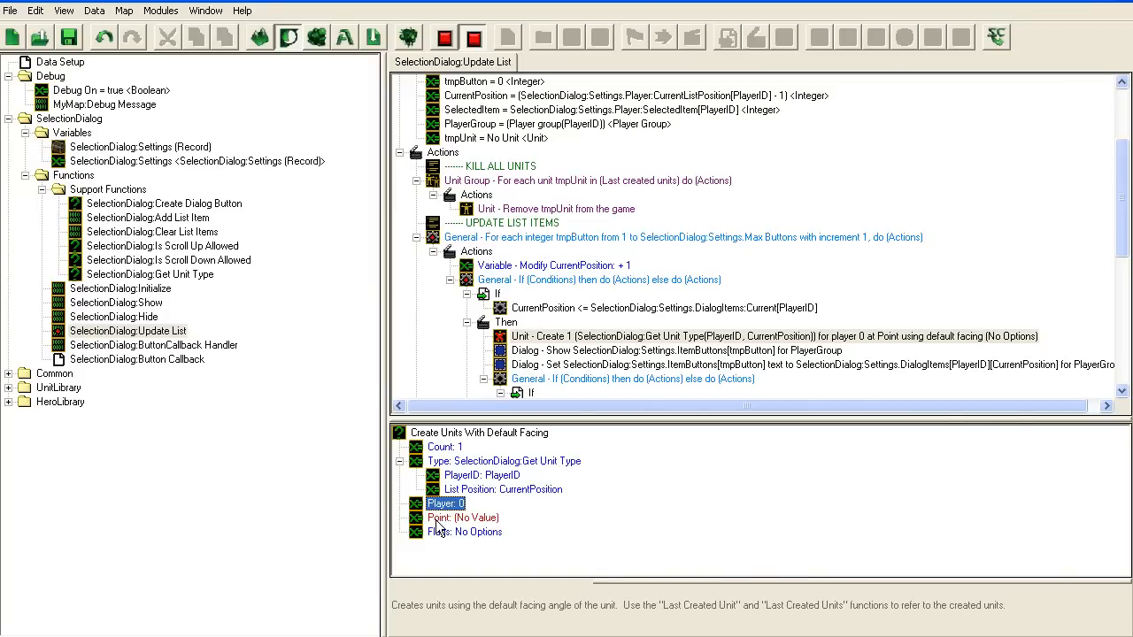
double_click(463, 517)
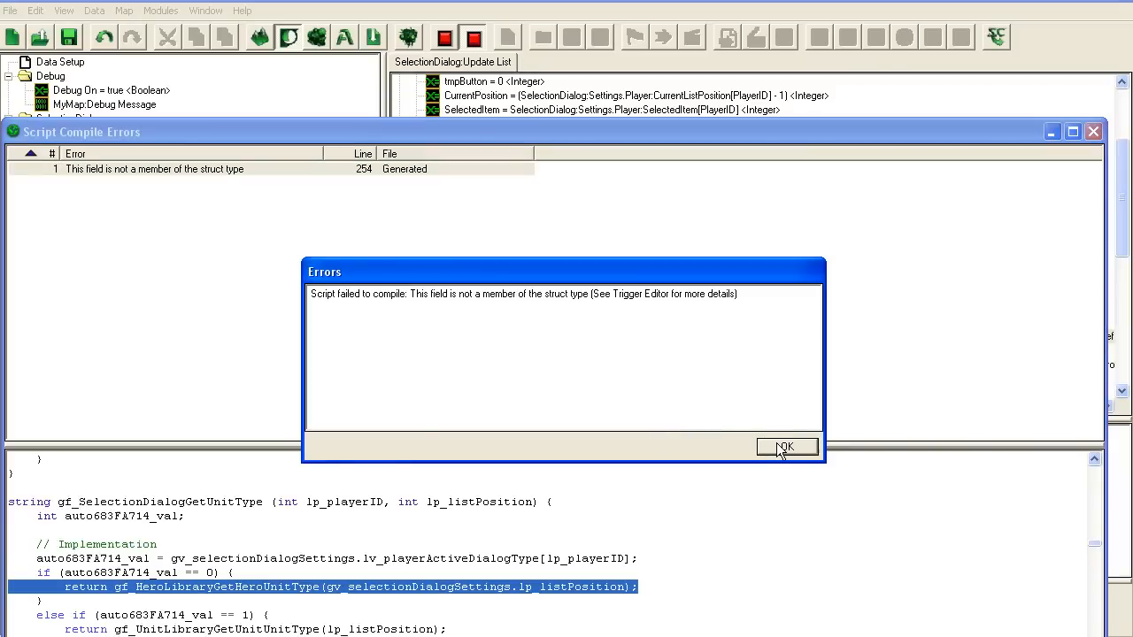
Dismiss the compile failure and close the struct-member error list (line 254)
click(785, 446)
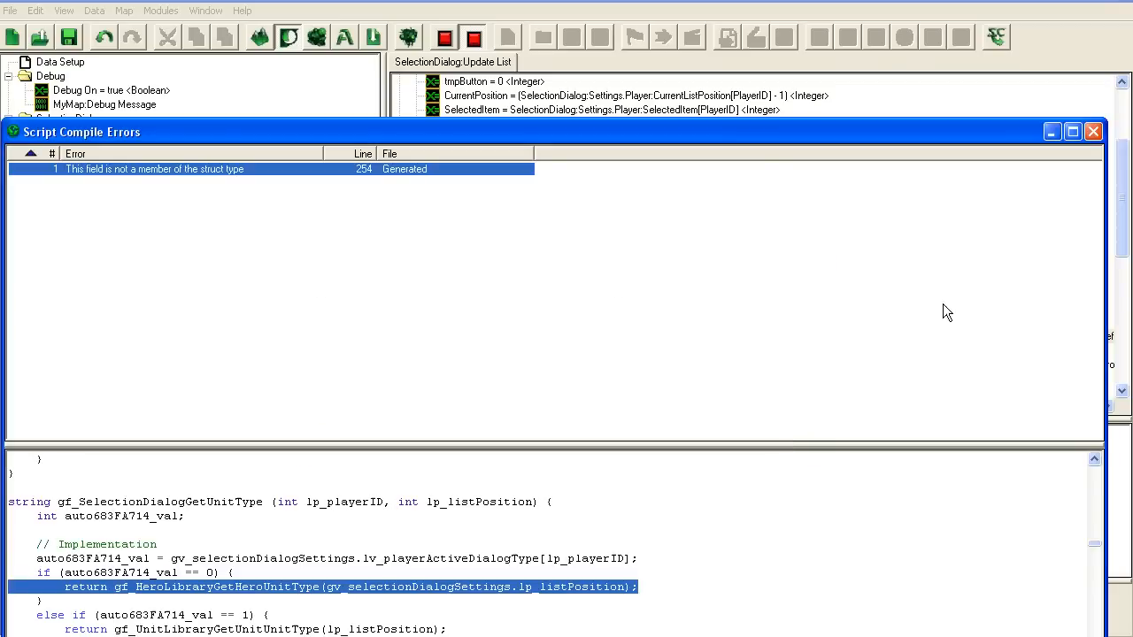
mouse_move(1095, 155)
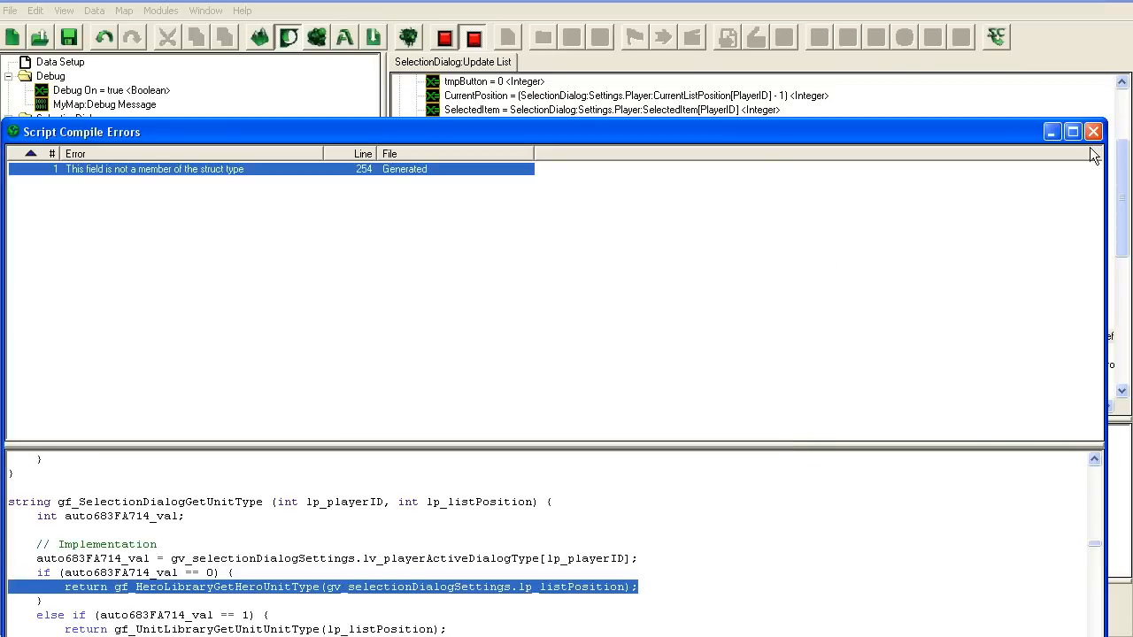
click(1093, 131)
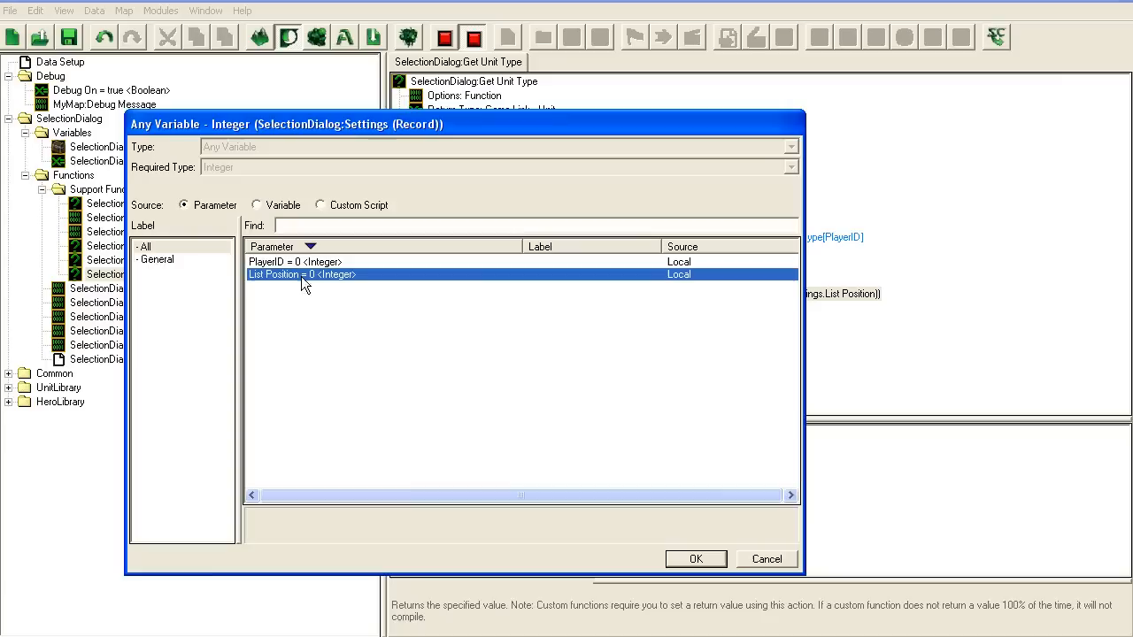
Pass List Position directly as HeroID, then recompile to an 'Expected a return value' error
click(381, 204)
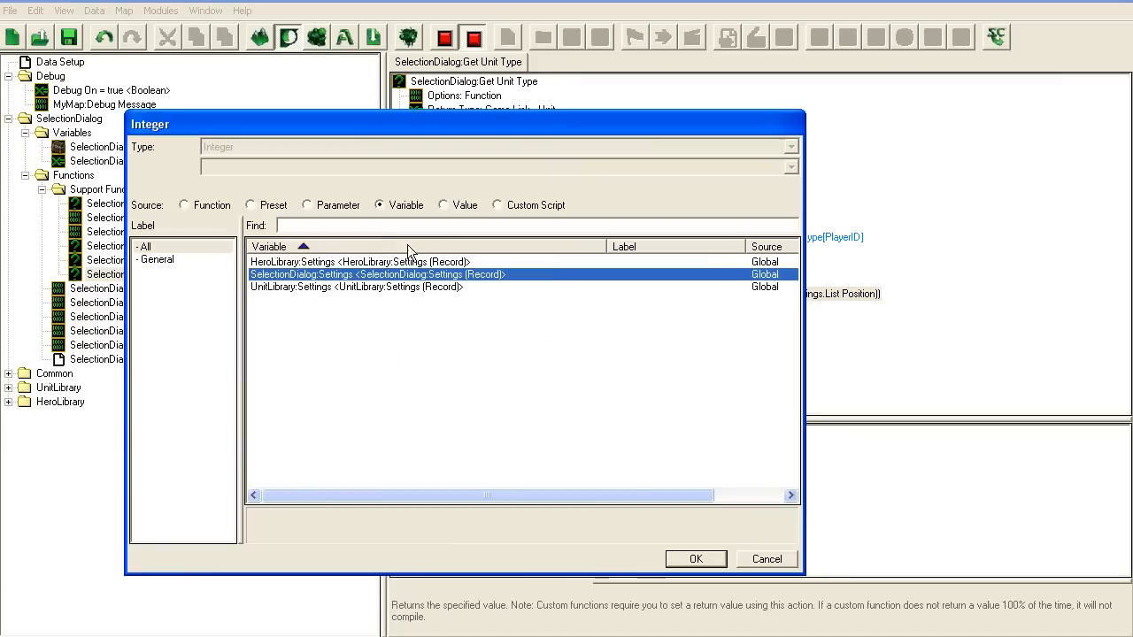
click(695, 558)
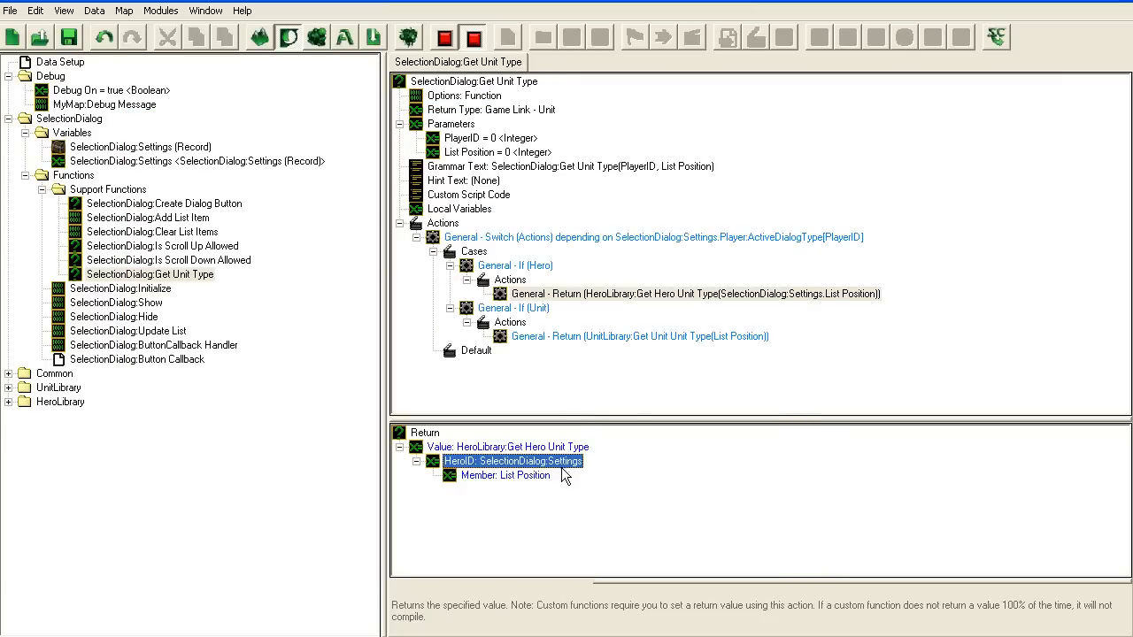
double_click(511, 461)
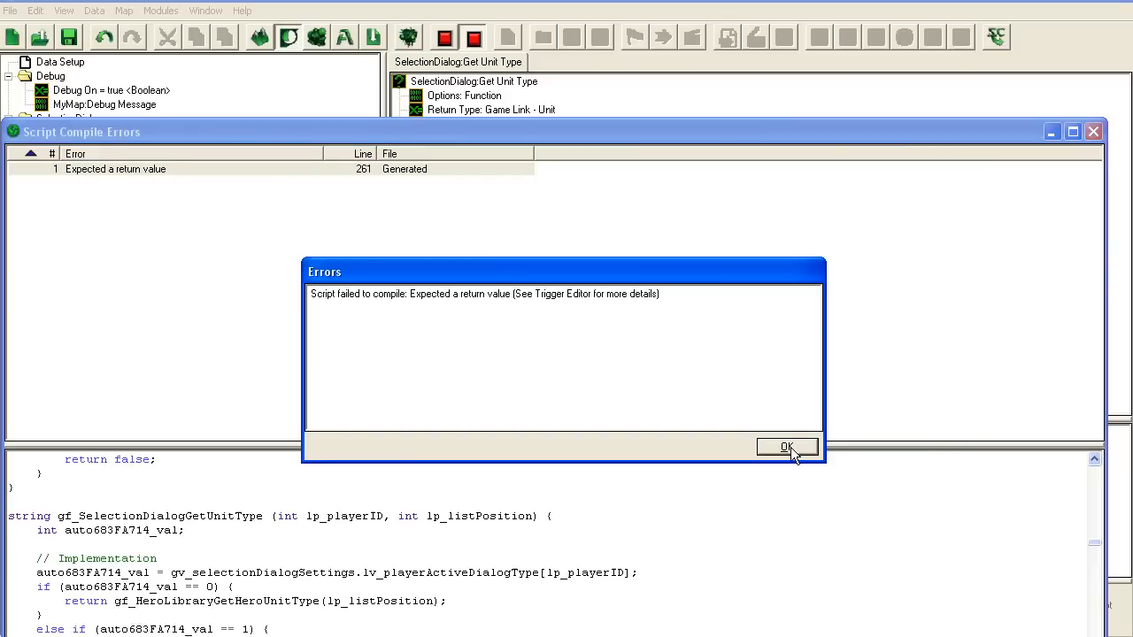
click(787, 446)
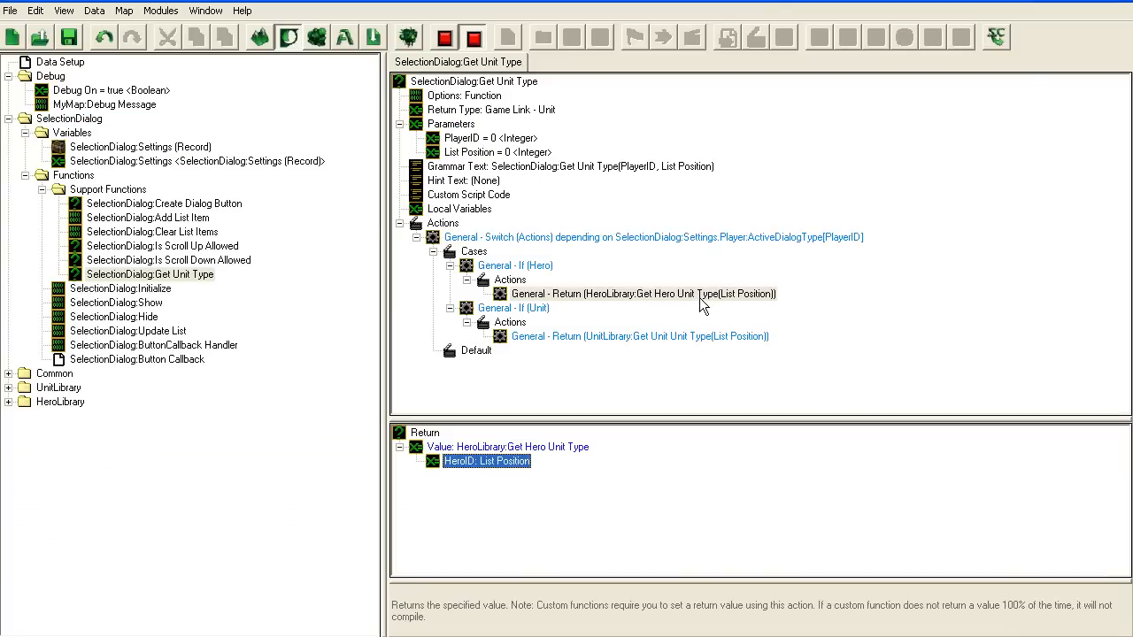
click(640, 335)
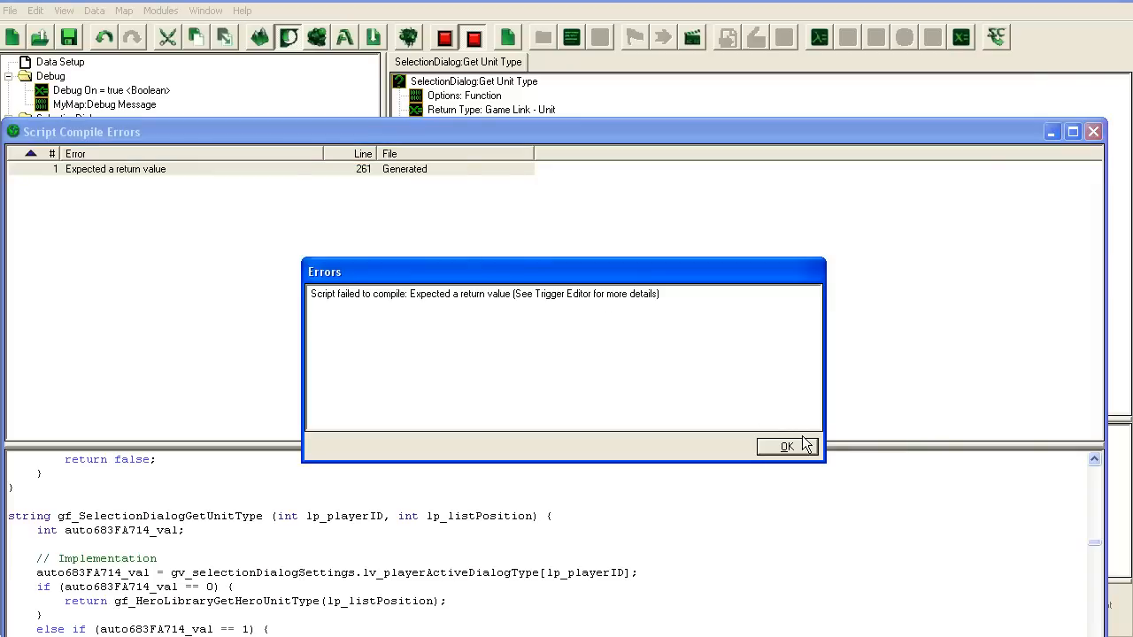
Add a Return Value action under Get Unit Type's Default case
click(786, 446)
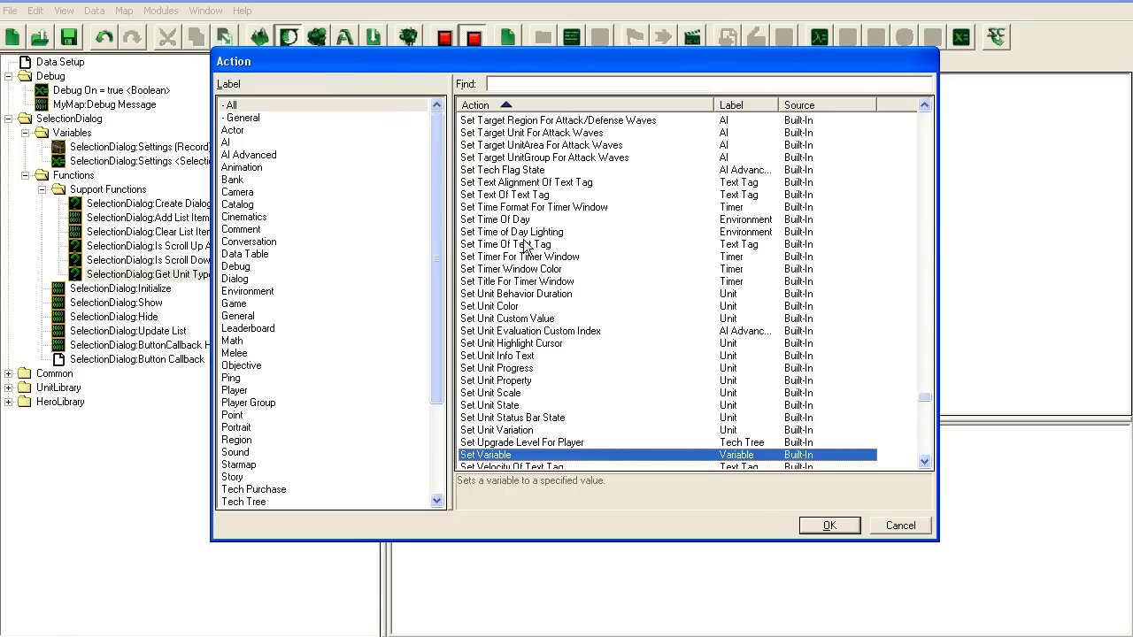
text(retur)
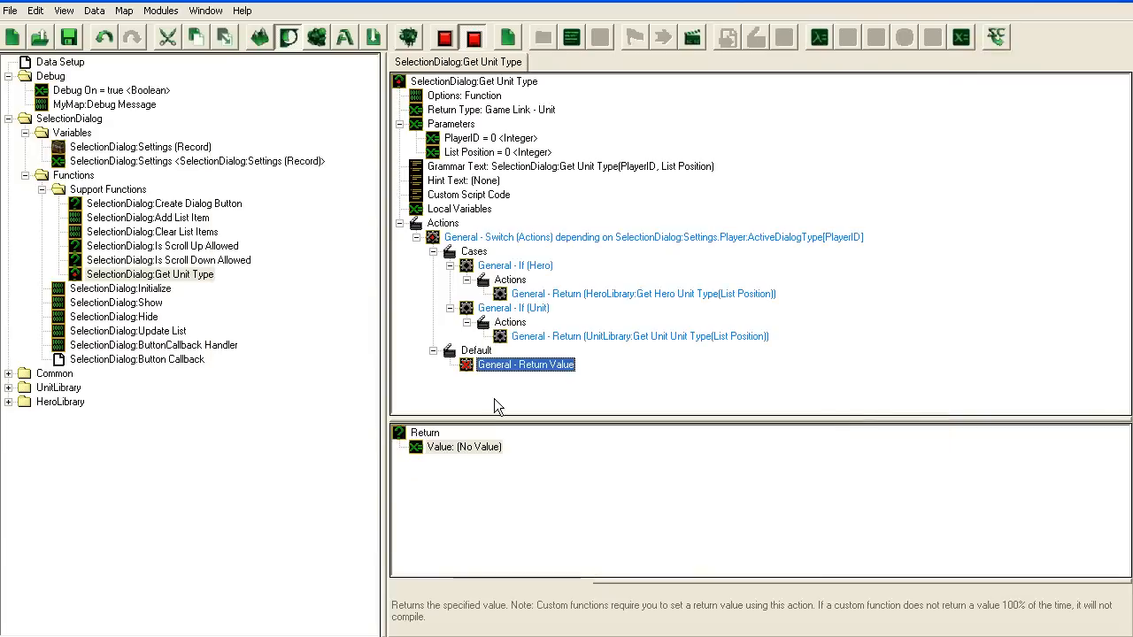
double_click(526, 363)
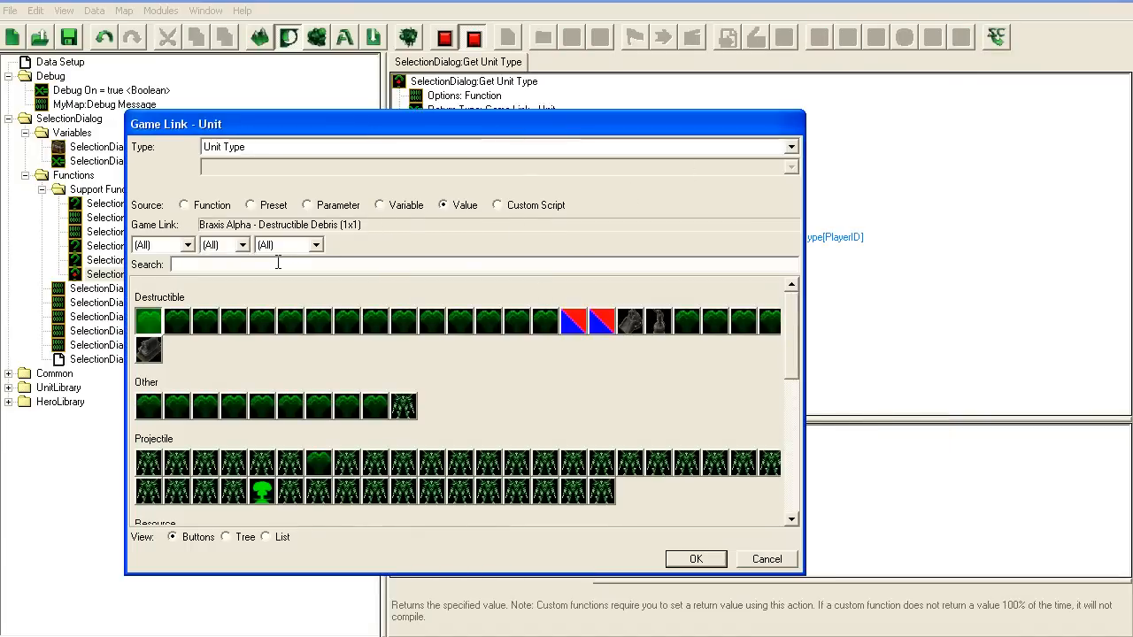
mouse_move(335, 289)
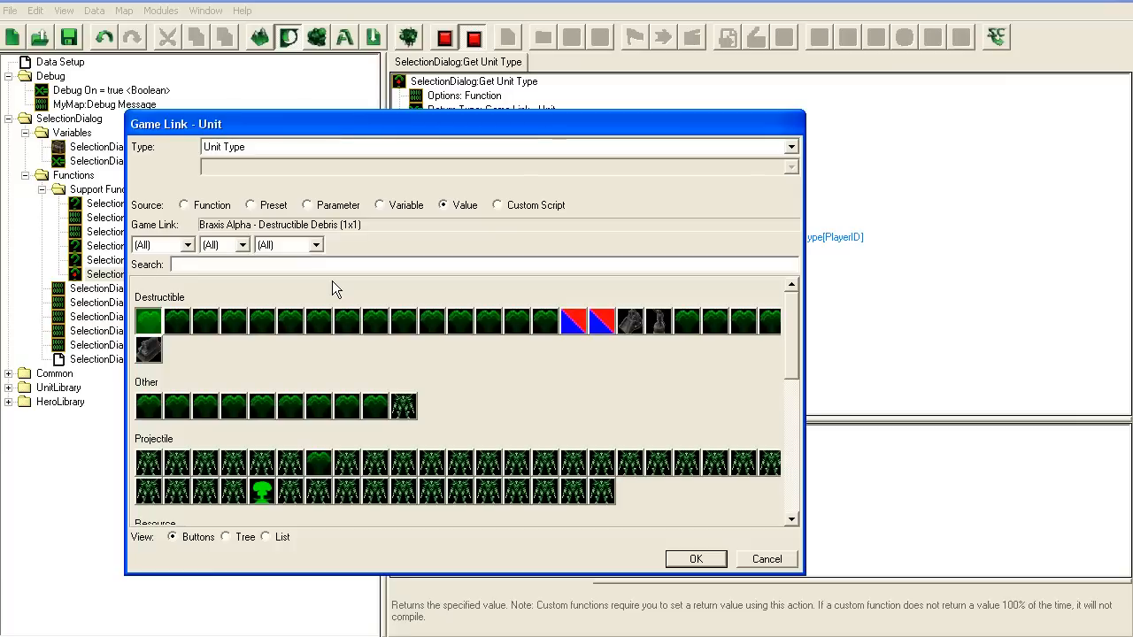
Set the Default case's returned unit to Sensor Tower
text(sens)
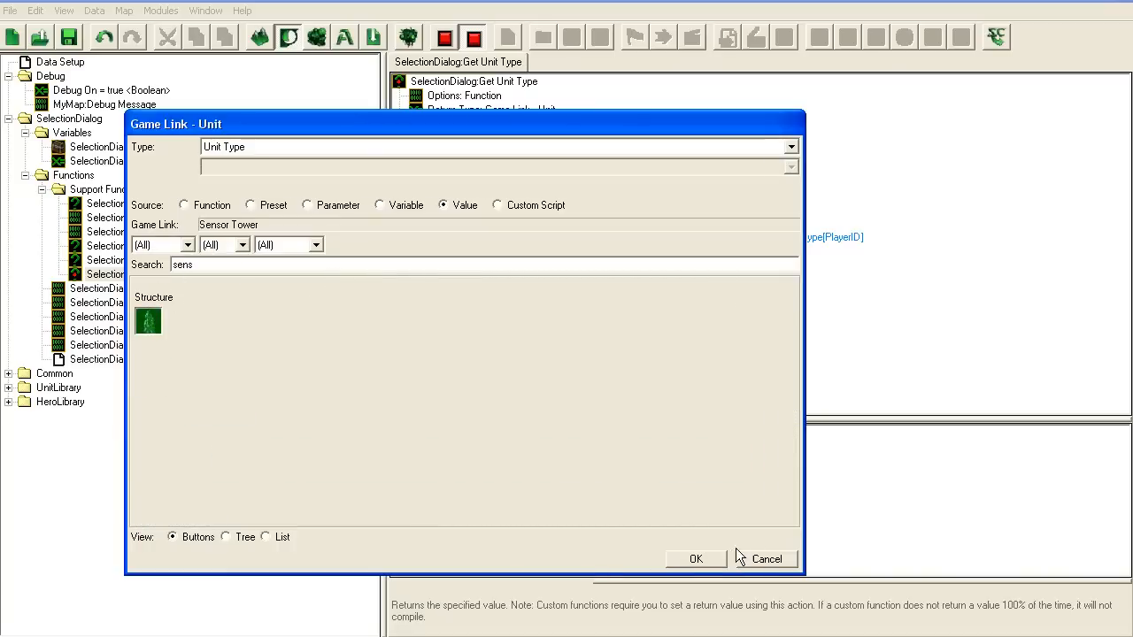
click(695, 558)
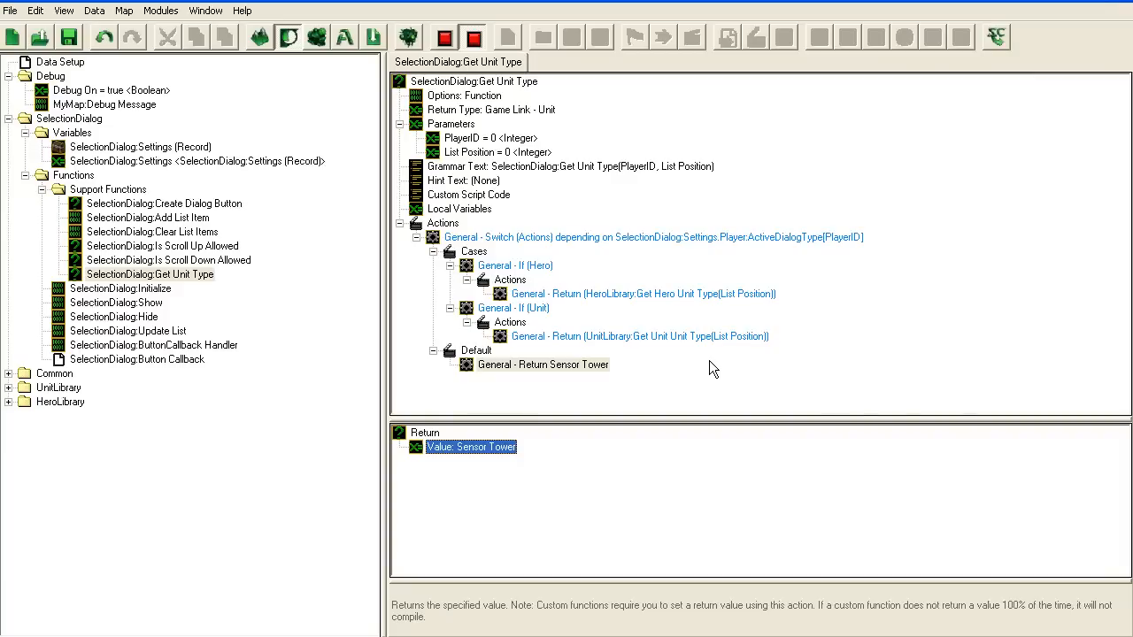
mouse_move(509, 224)
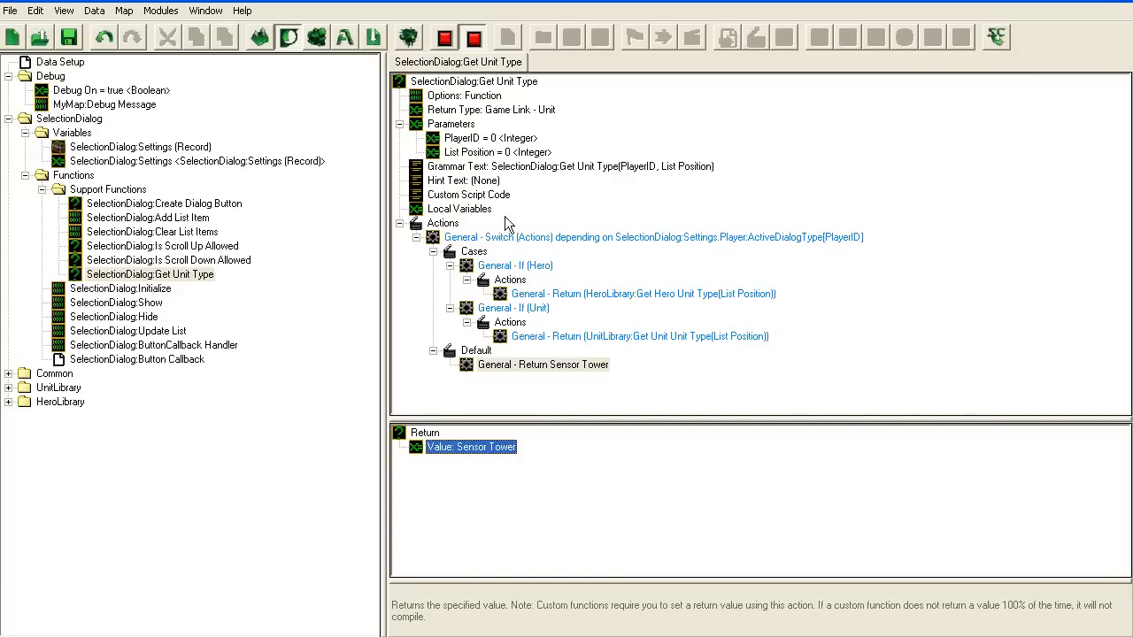
click(60, 61)
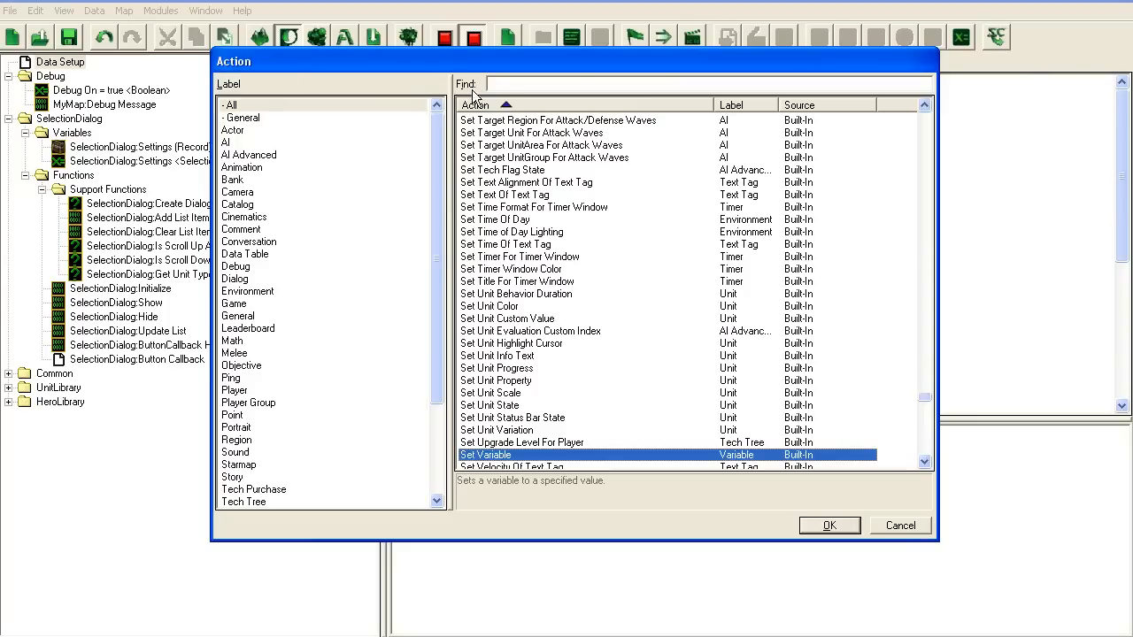
Add a Create Revealer action to Data Setup covering the Entire Map for player 1
text(reveal)
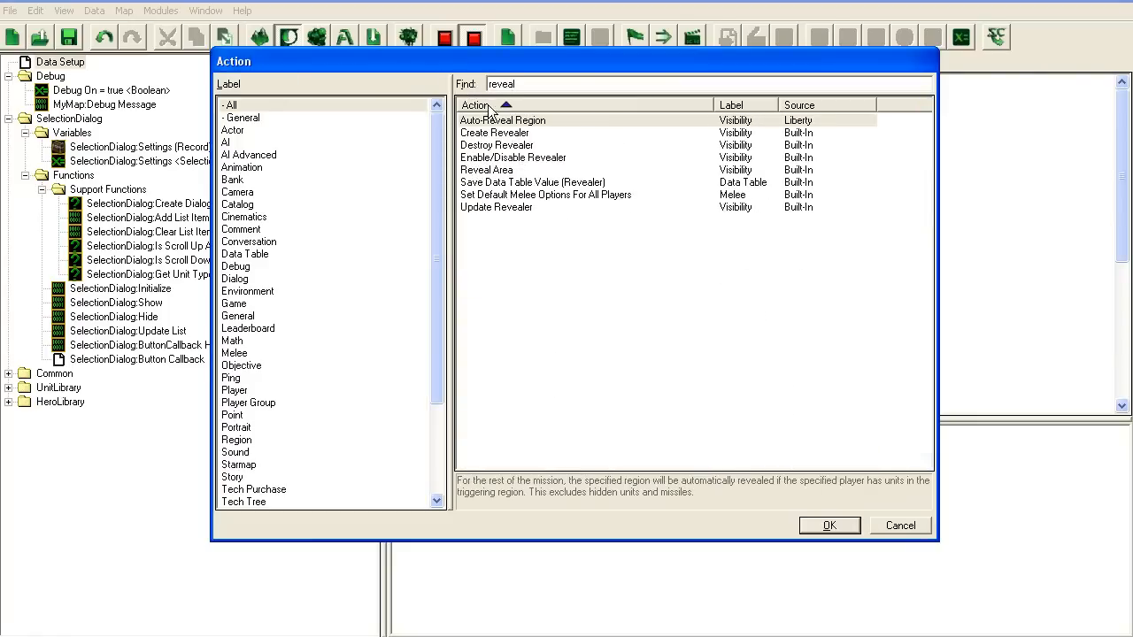
click(828, 525)
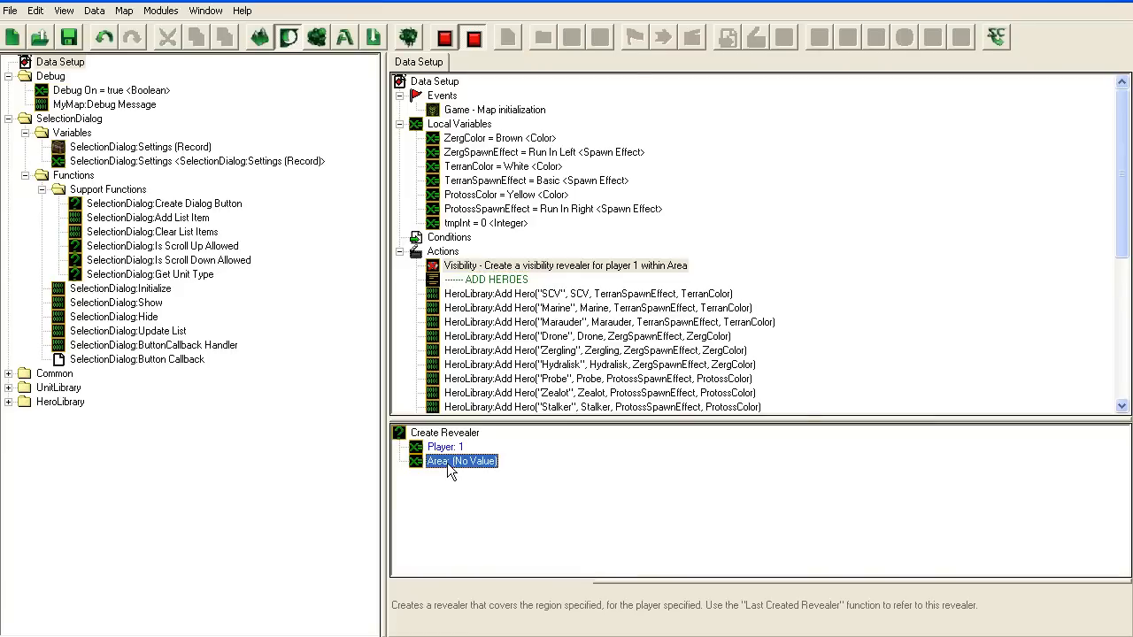
double_click(461, 461)
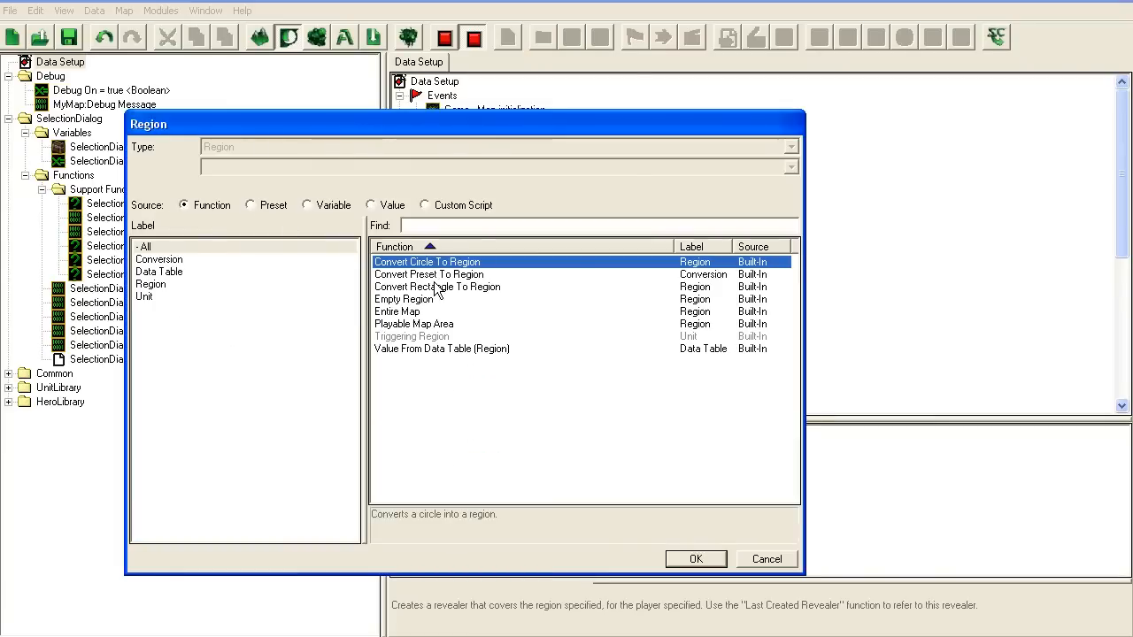
click(695, 559)
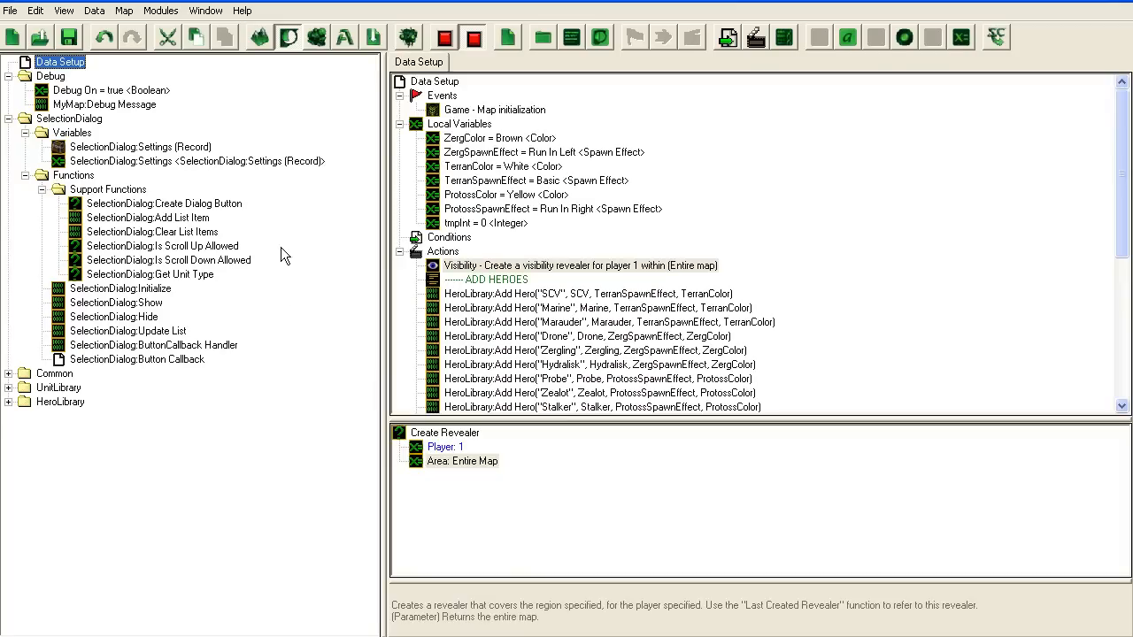
In Update List, replace the removal loop's Last Created Units with a region-based unit group
click(152, 344)
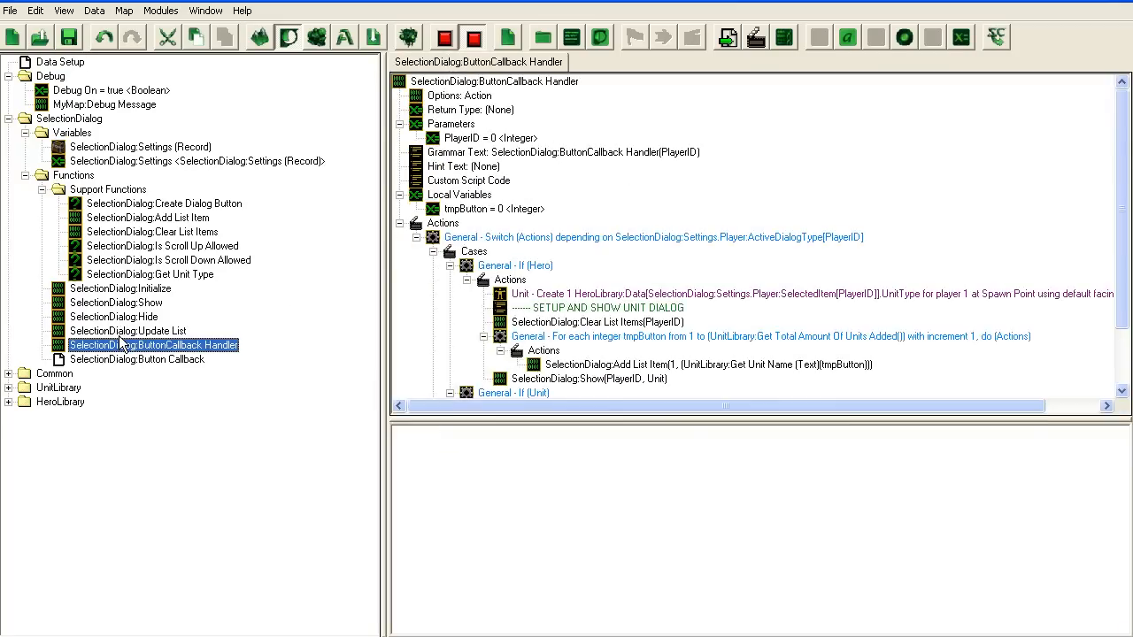
click(128, 330)
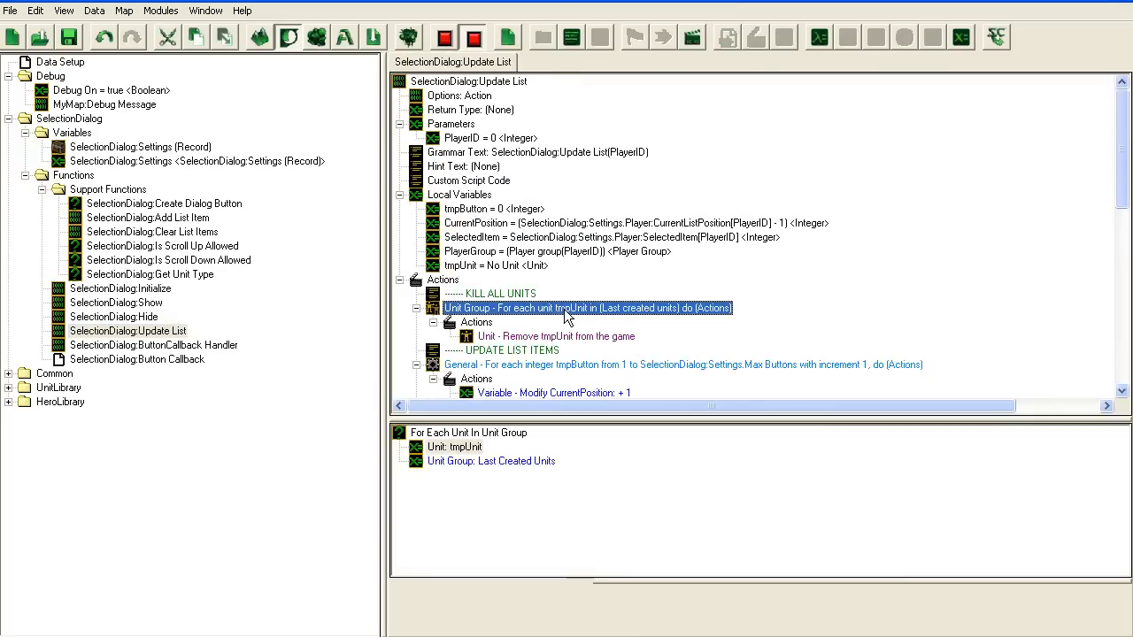
mouse_move(502, 453)
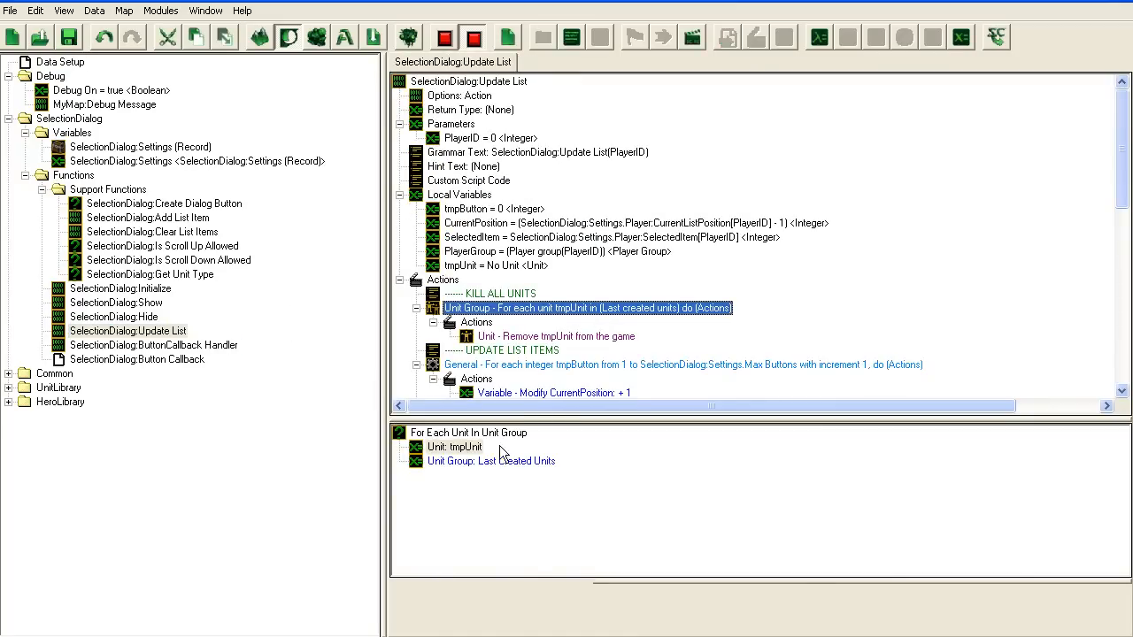
double_click(491, 461)
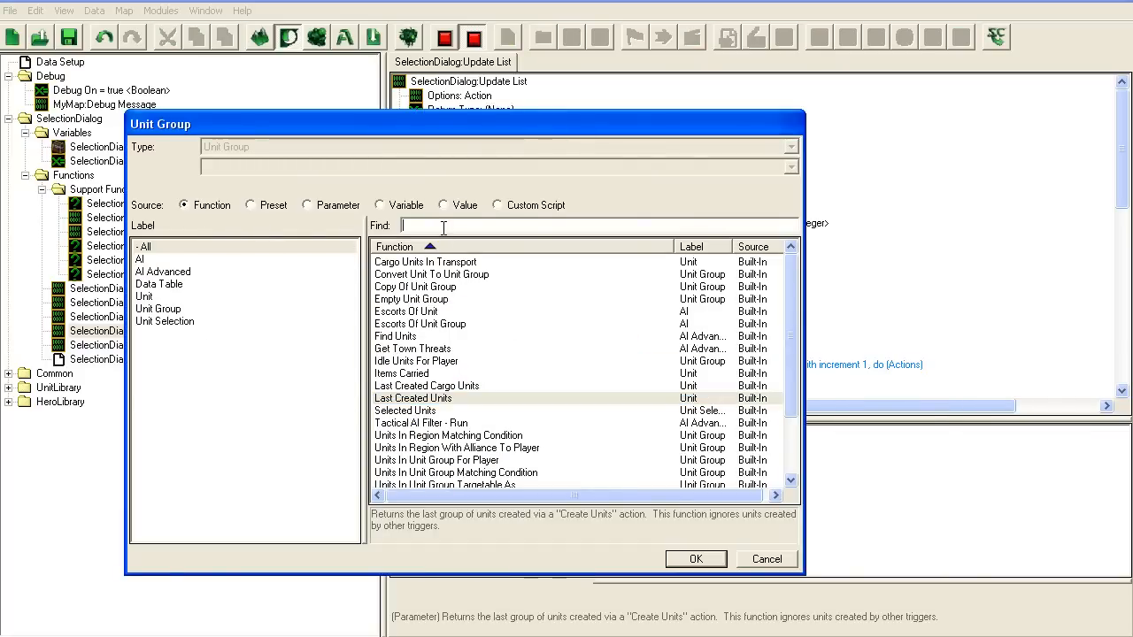
text(regi)
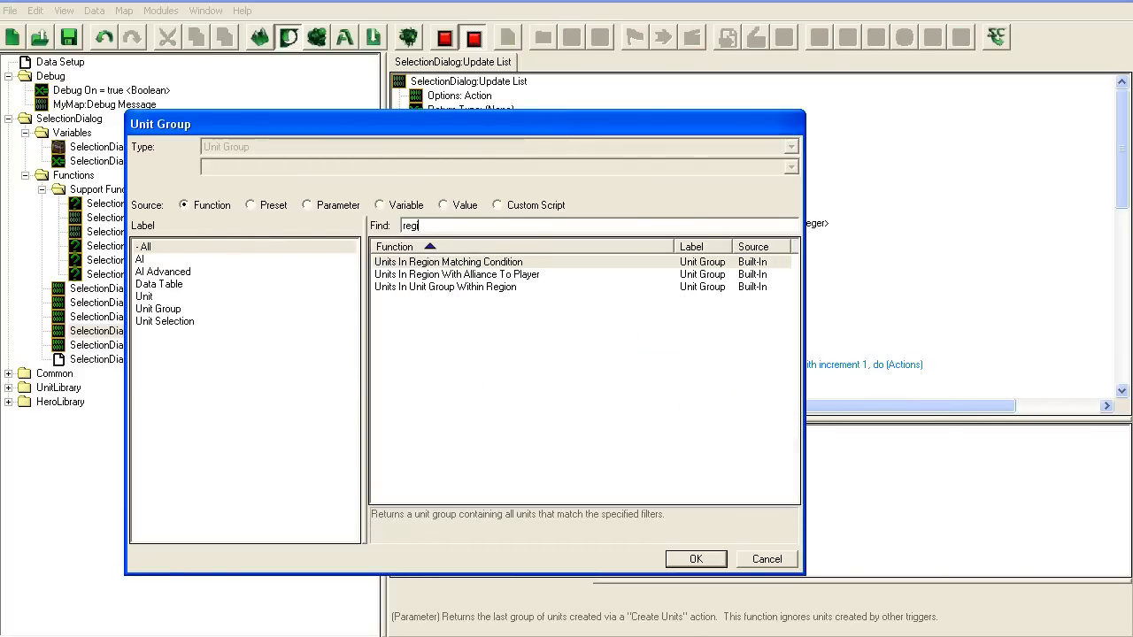
text(on)
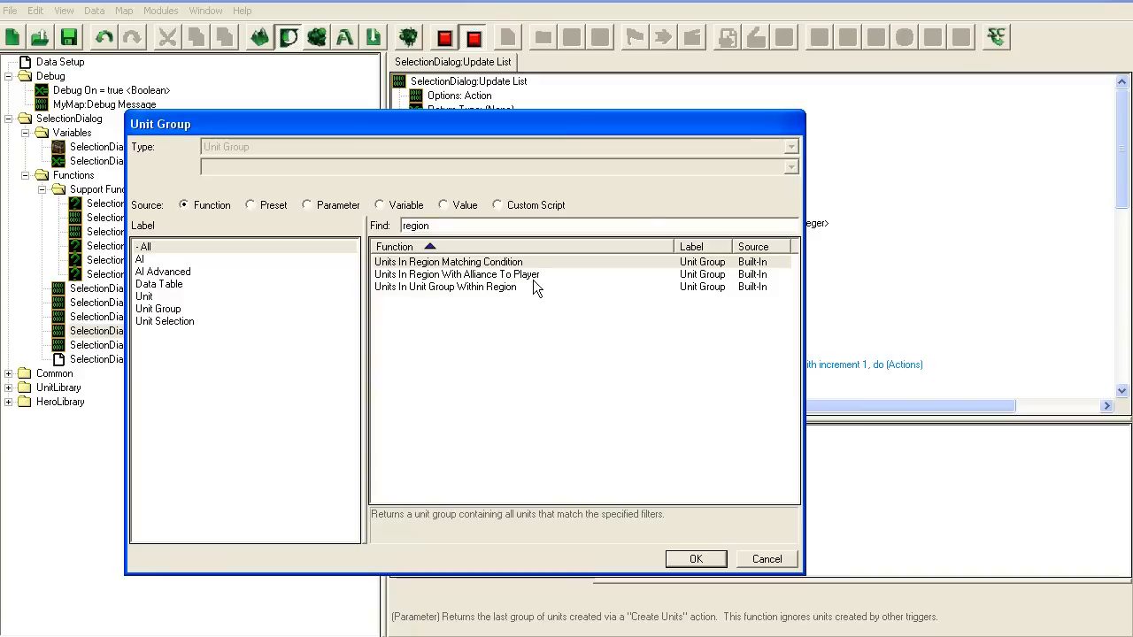
click(696, 559)
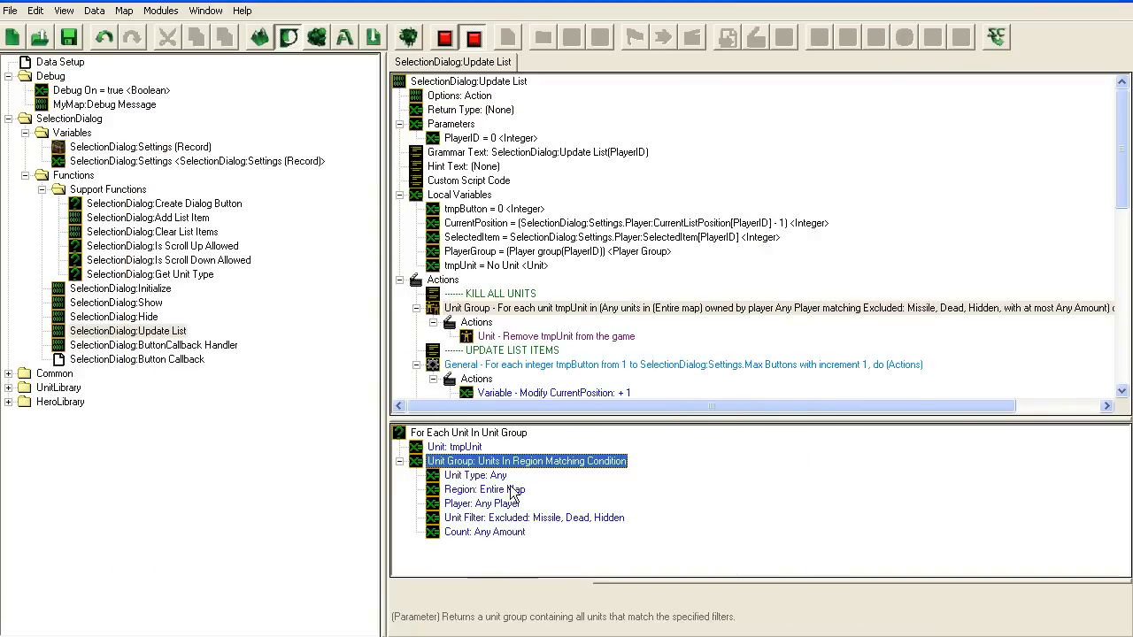
Set the loop's region to ShowCaseRegion and select the Create Unit action
click(484, 490)
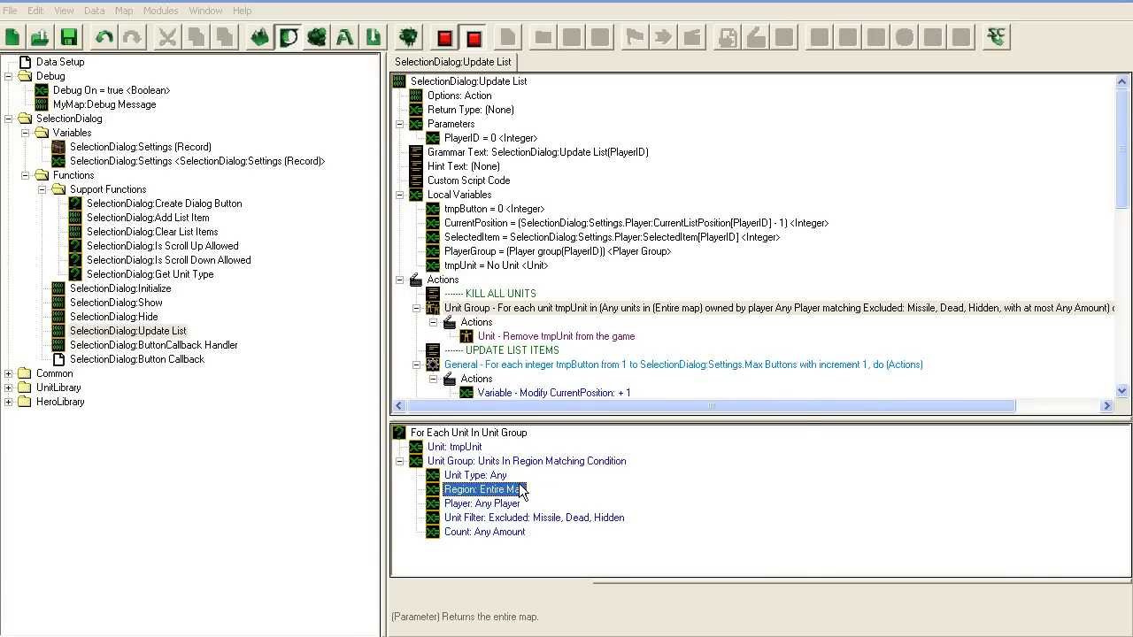
double_click(480, 490)
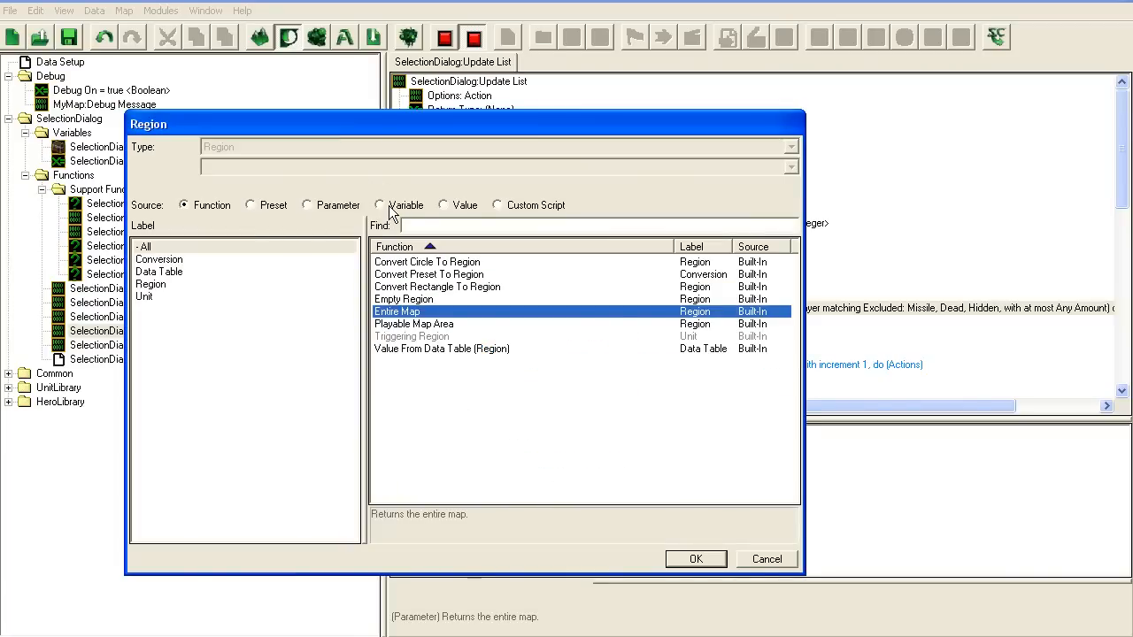
click(442, 205)
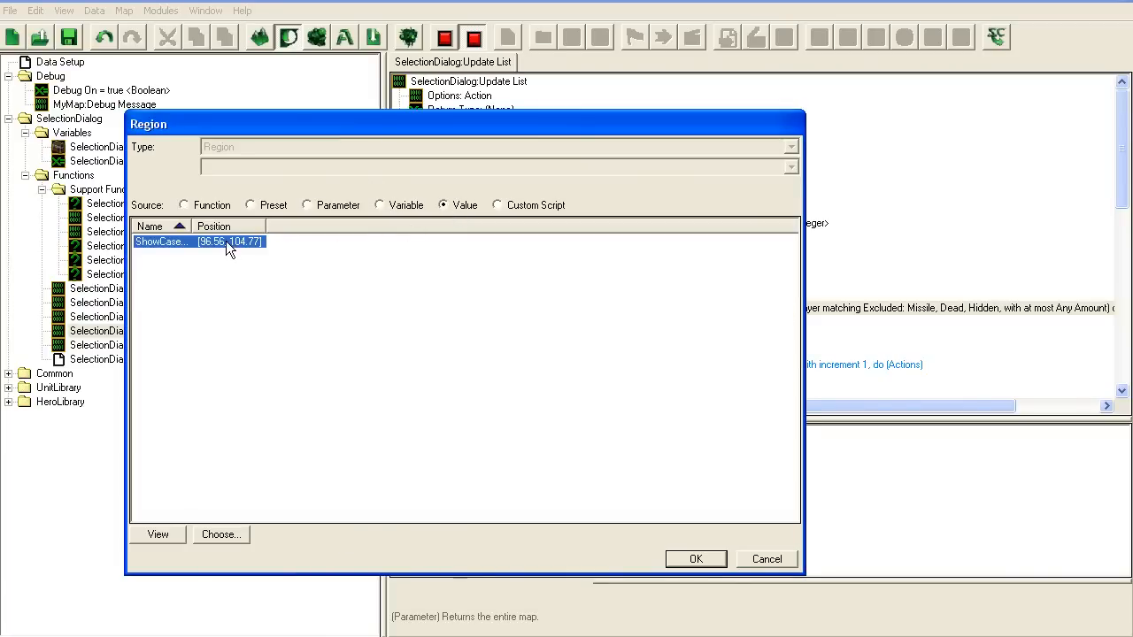
click(695, 558)
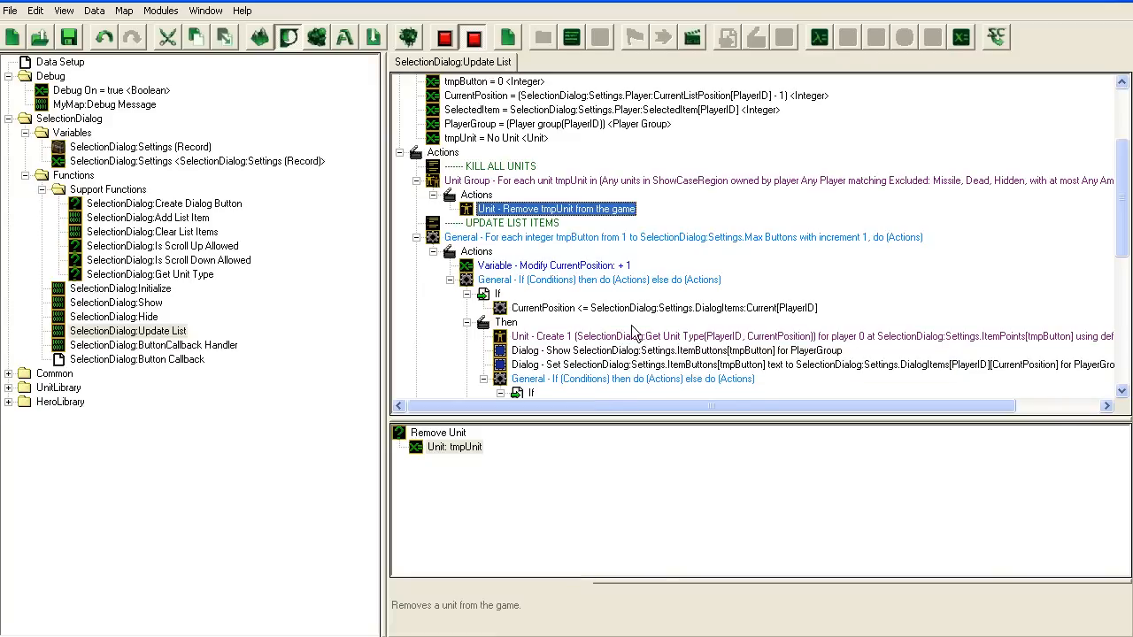
click(619, 336)
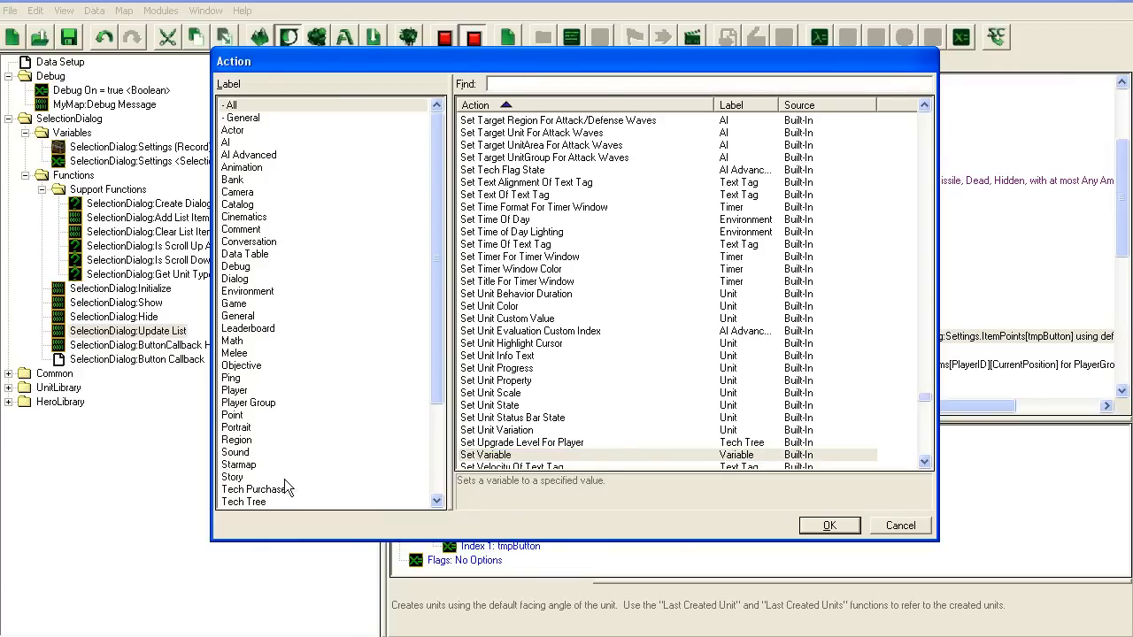
Add a Create Units Facing Angle action with Type Get Unit Type(PlayerID, CurrentPosition)
click(230, 464)
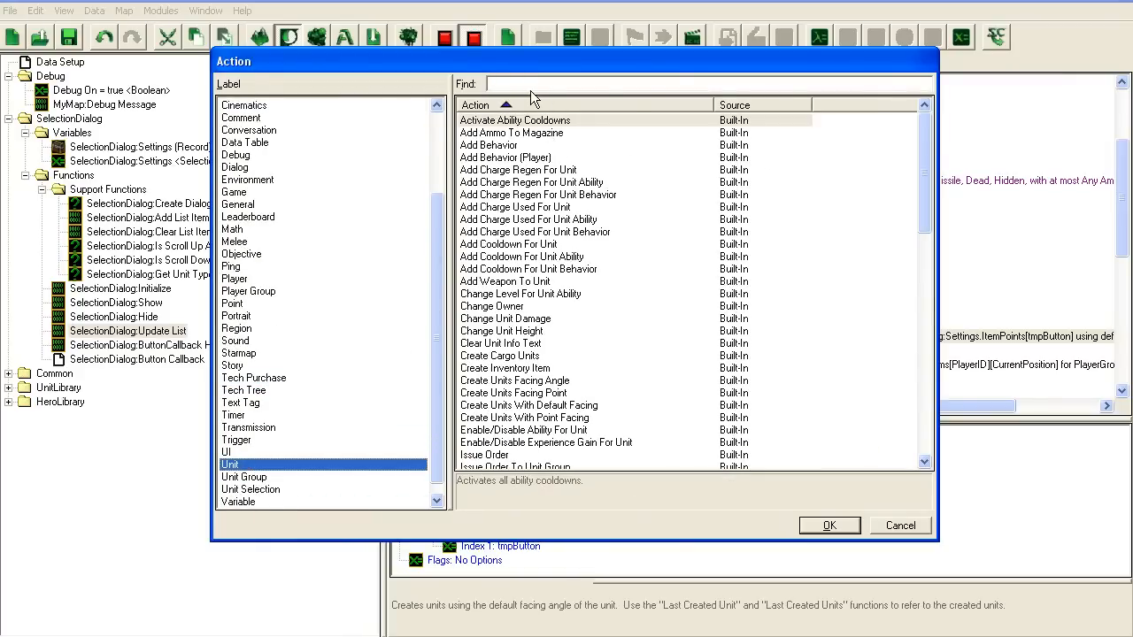
text(create)
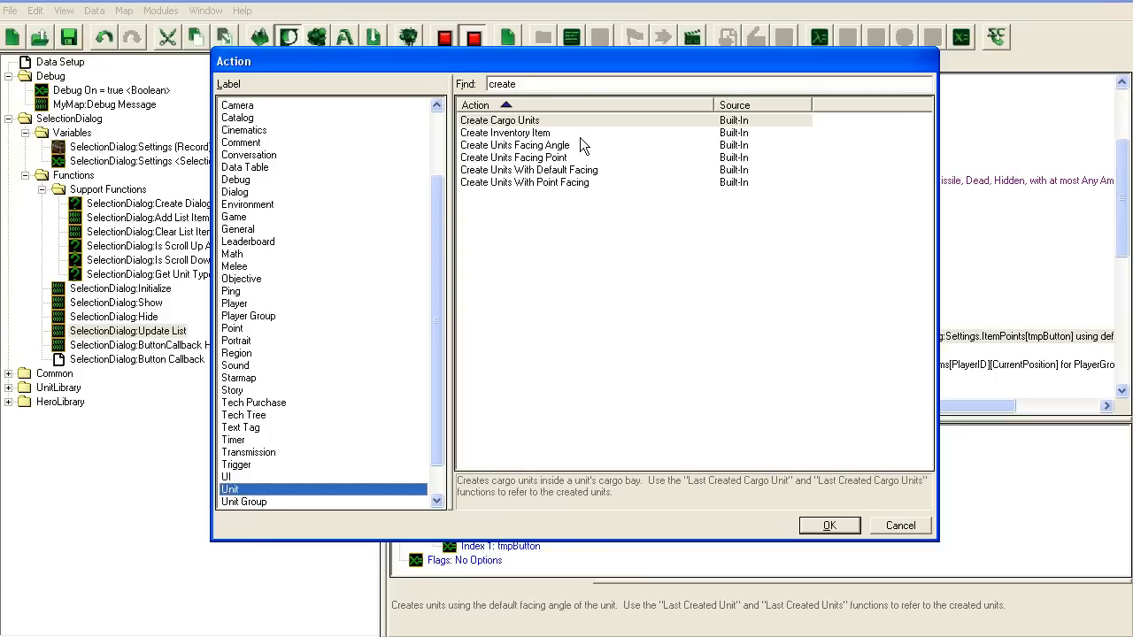
click(829, 525)
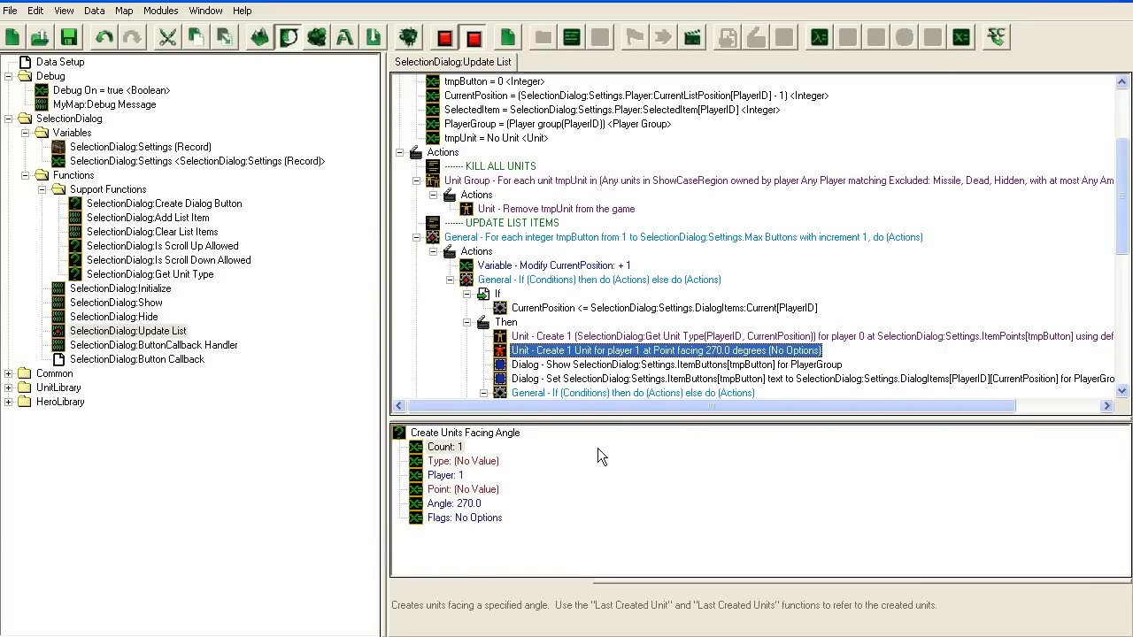
click(462, 461)
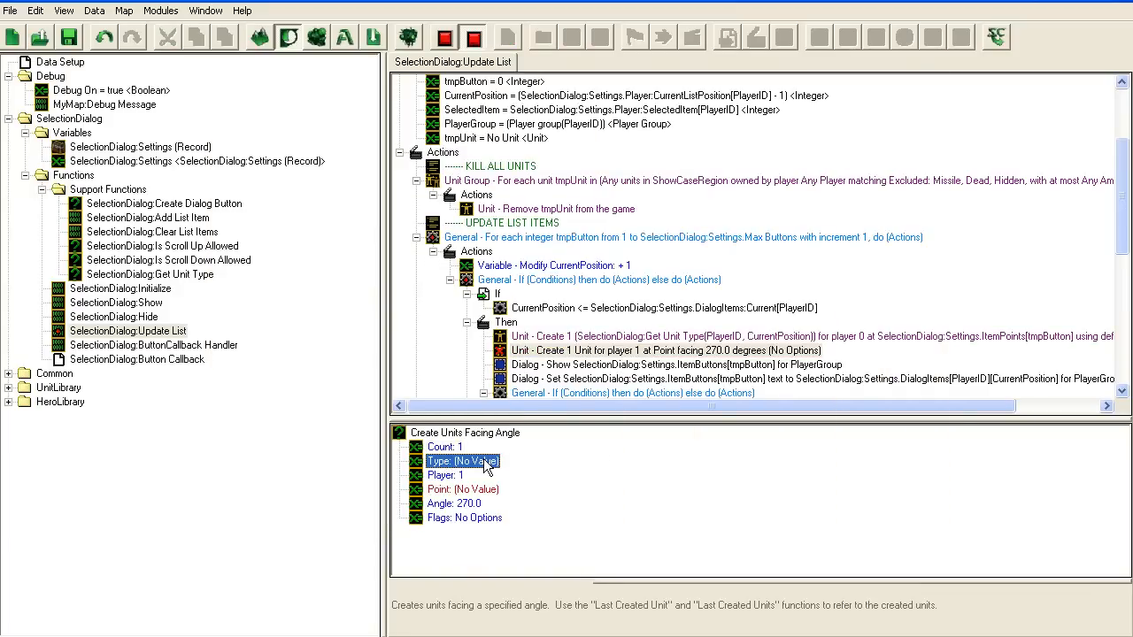
double_click(462, 461)
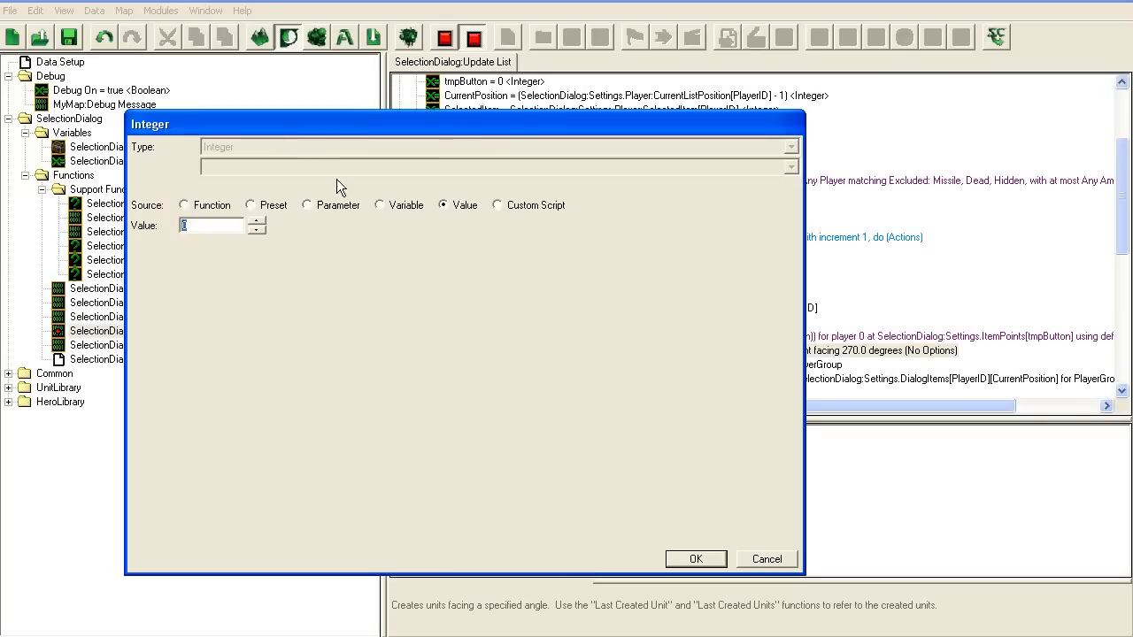
mouse_move(395, 193)
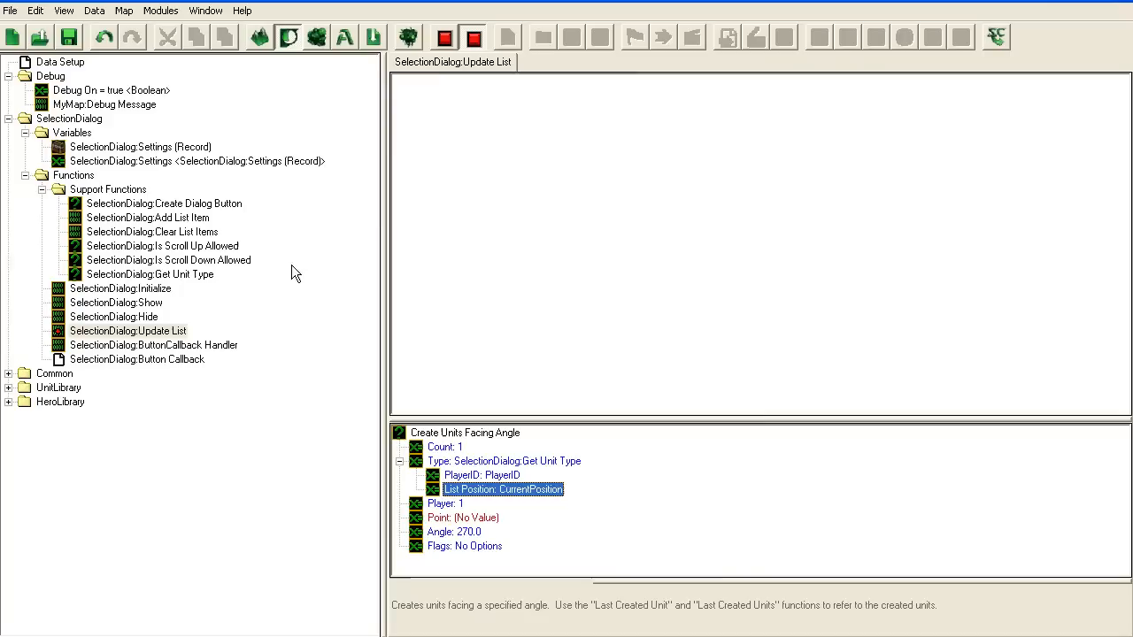
Set the action's spawn Point to Settings.ItemPoints[tmpButton]
double_click(463, 518)
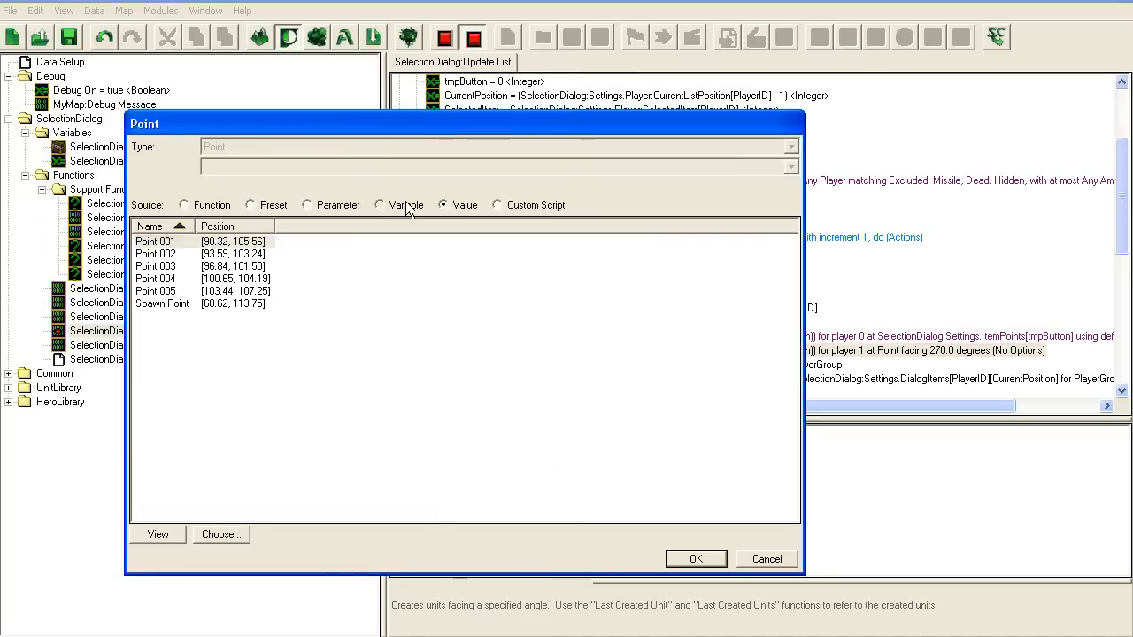
click(766, 558)
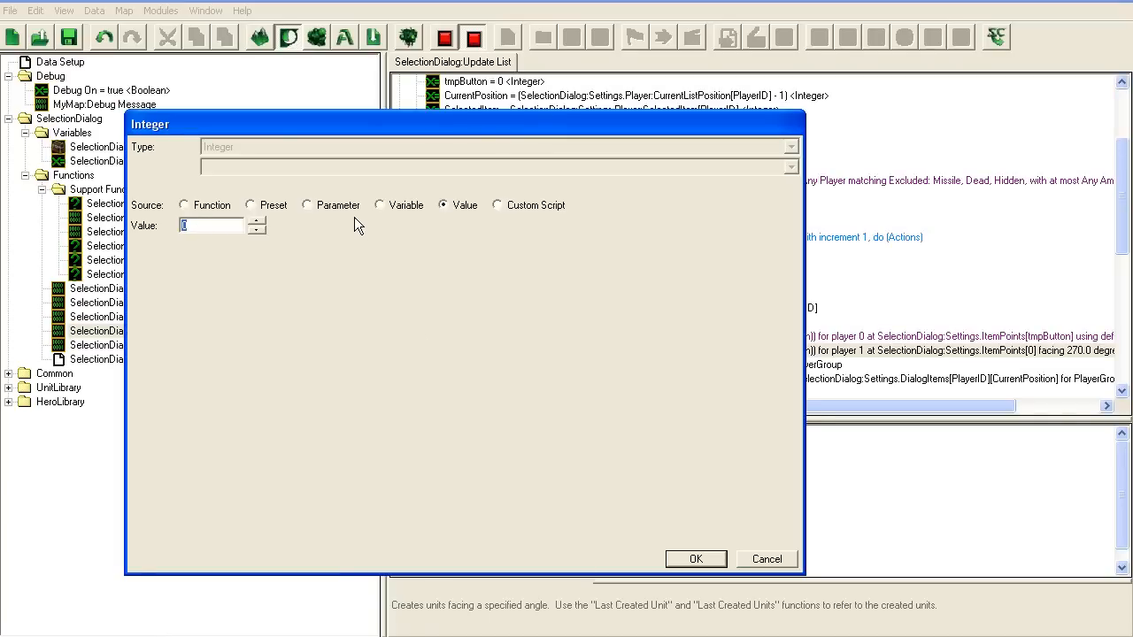
click(379, 204)
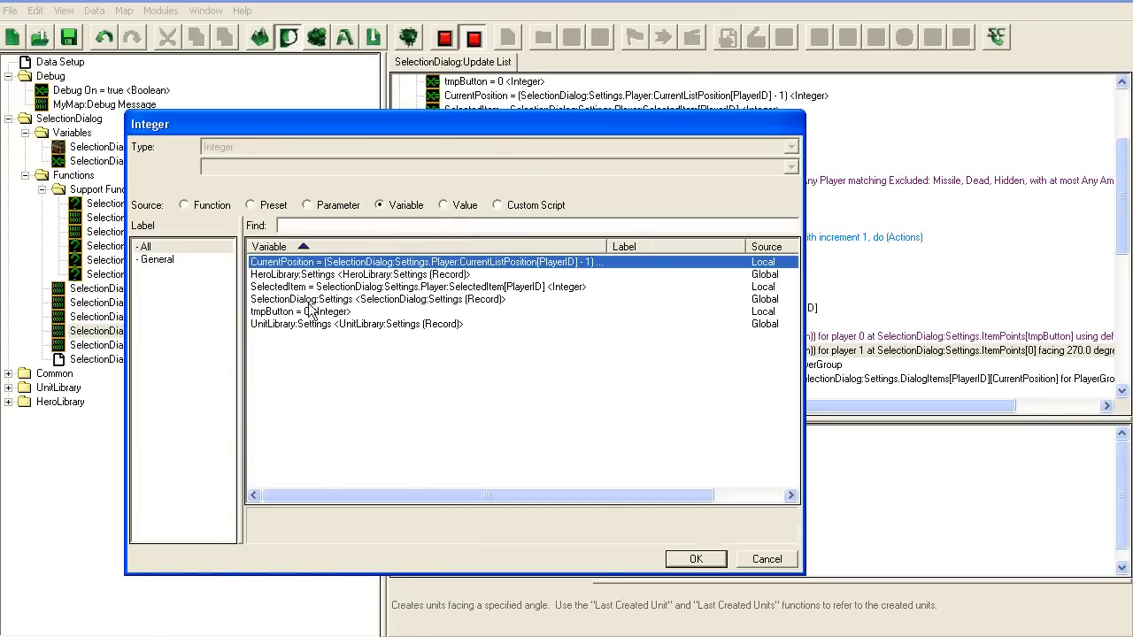
click(443, 204)
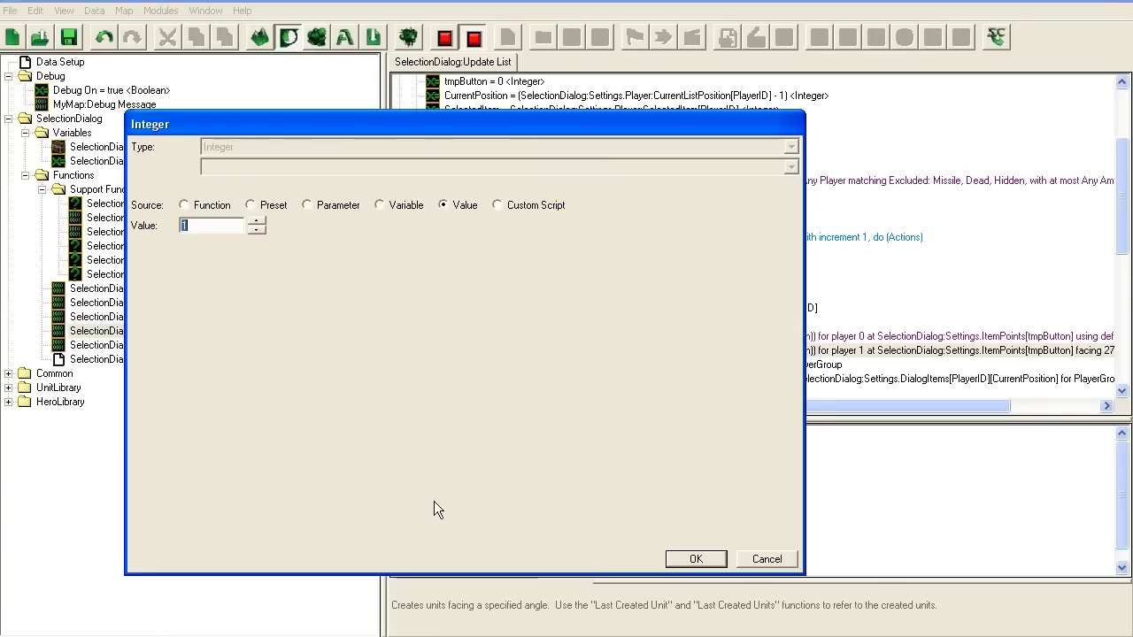
click(695, 558)
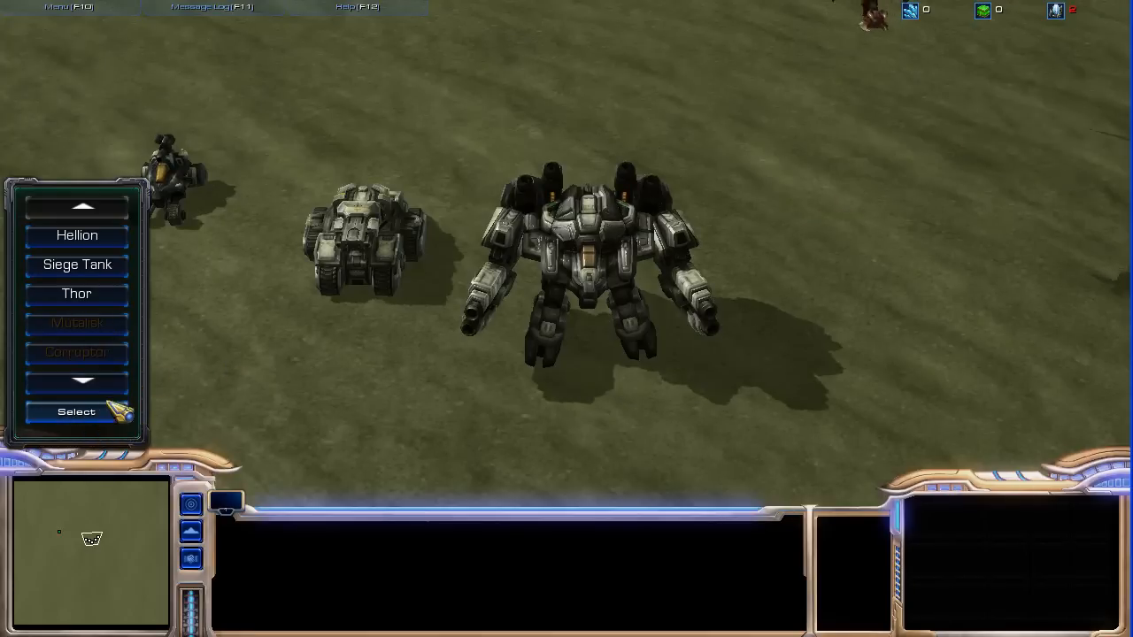
Scroll down through the unit list's showcase previews and pick an entry
click(363, 266)
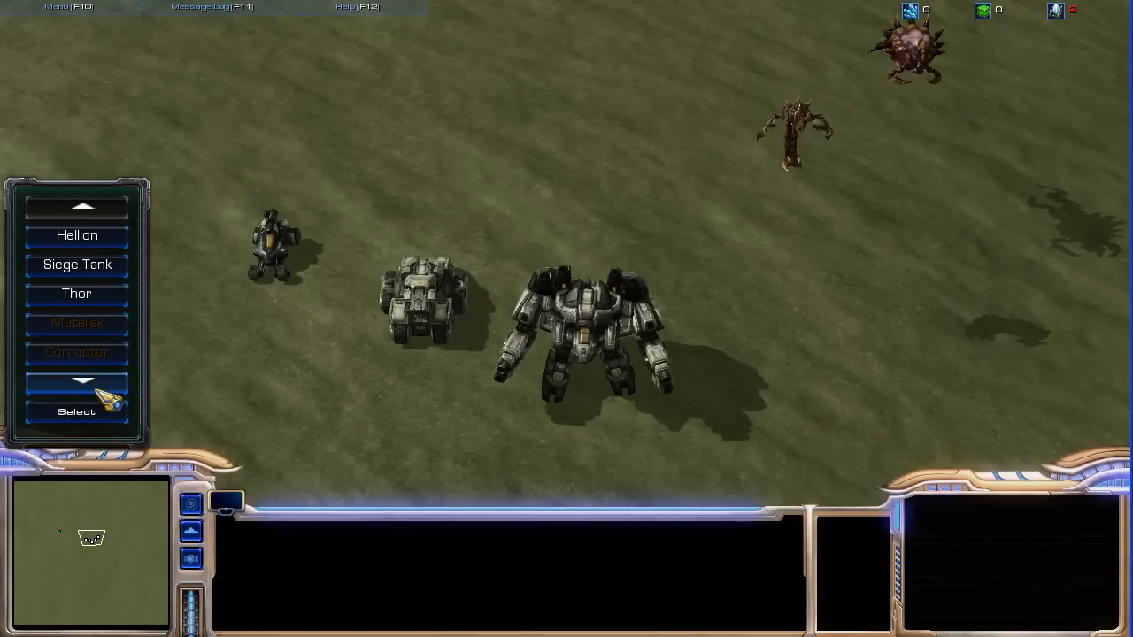
click(77, 381)
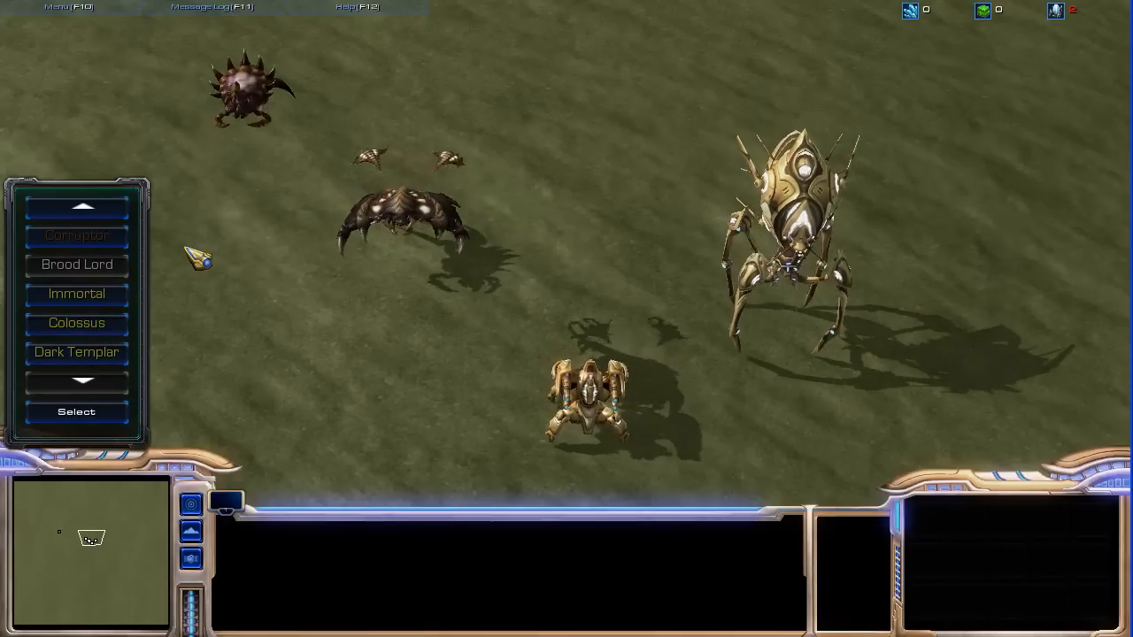
click(83, 205)
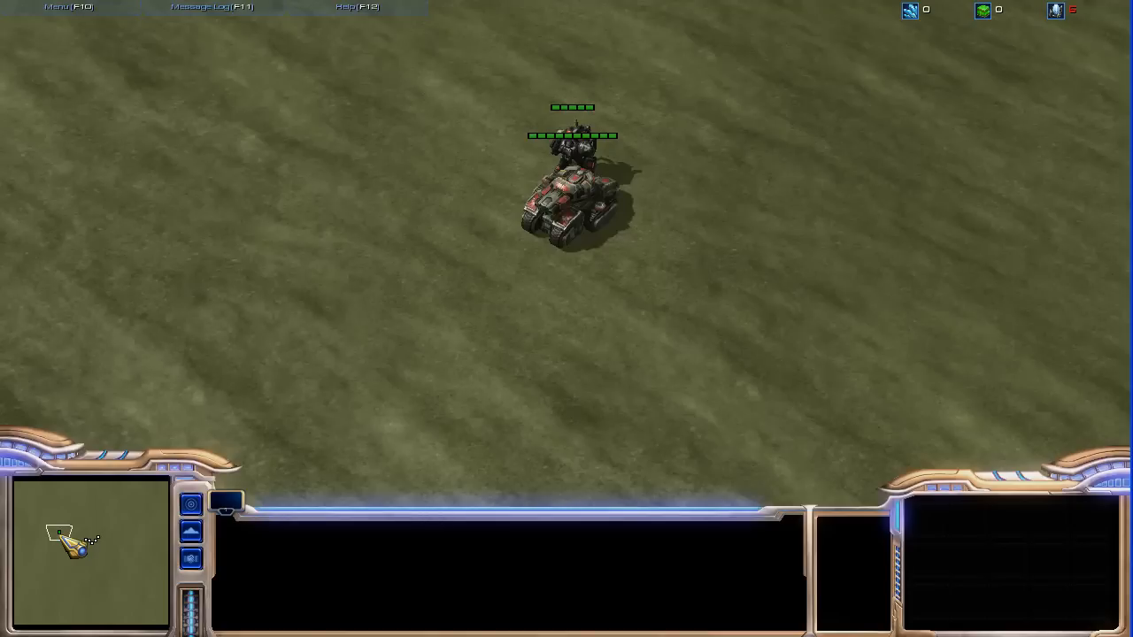
Select the spawned units, narrow the selection to the Hellion, and start an attack order
click(572, 190)
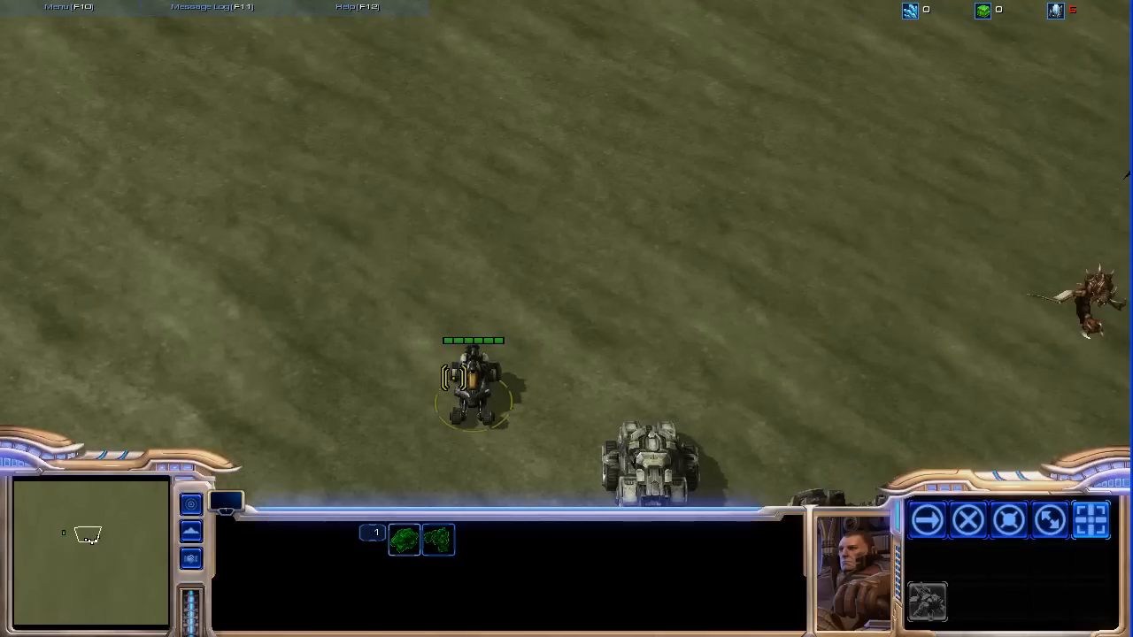
click(473, 381)
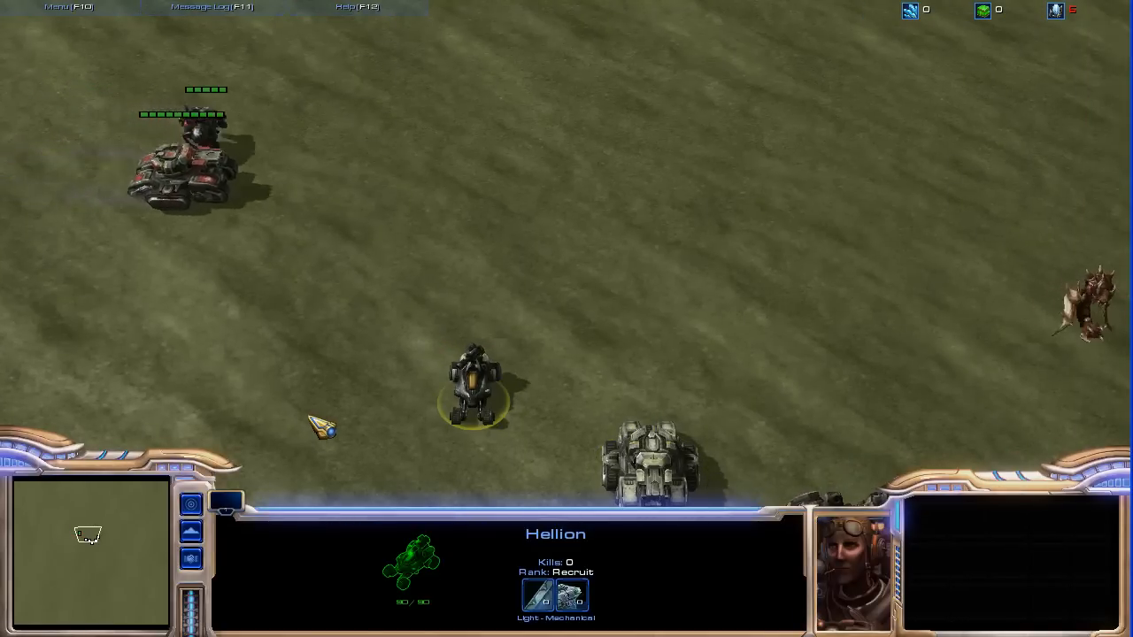
key(a)
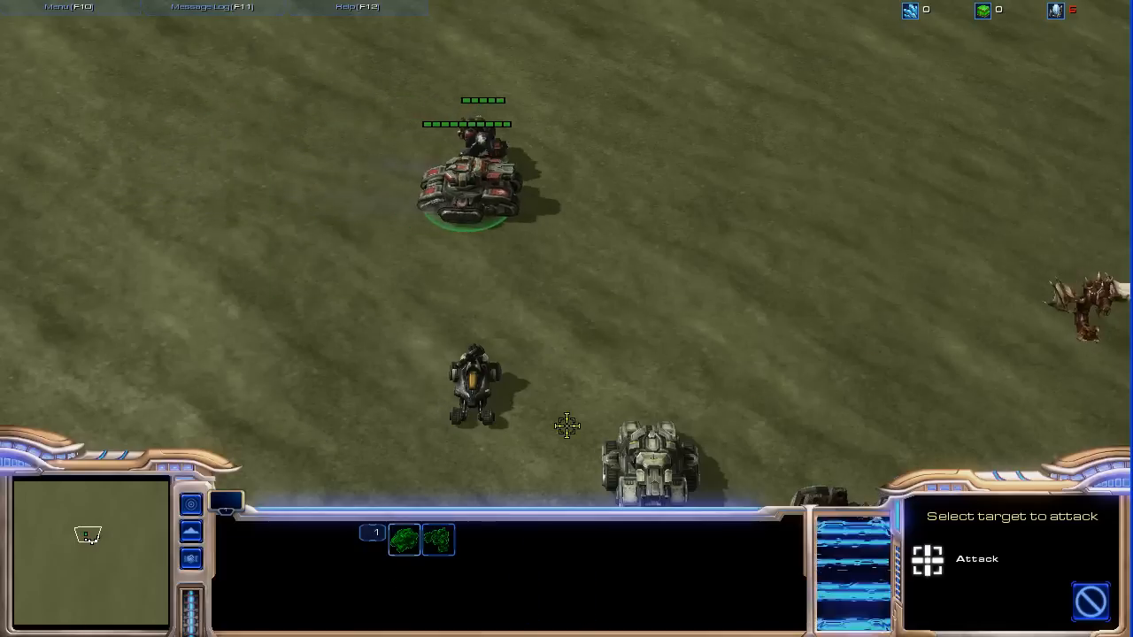